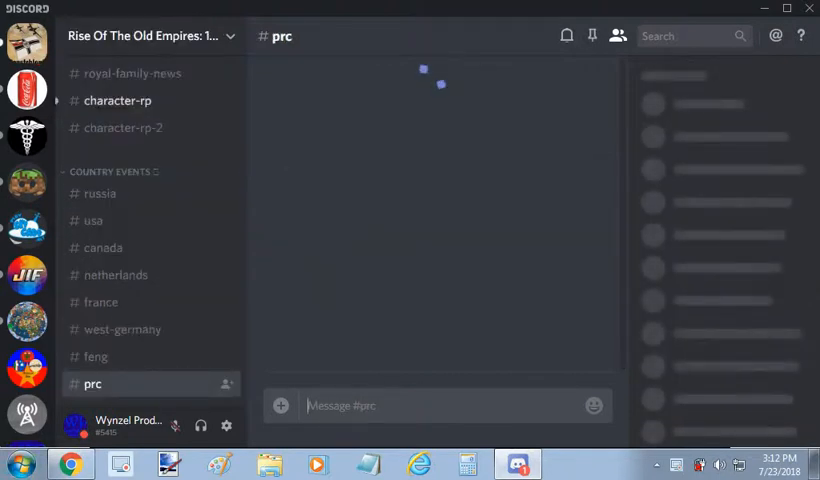
- Open the #country-selection channel in Rise Of The Old Empires and read the recent country picks
click(92, 384)
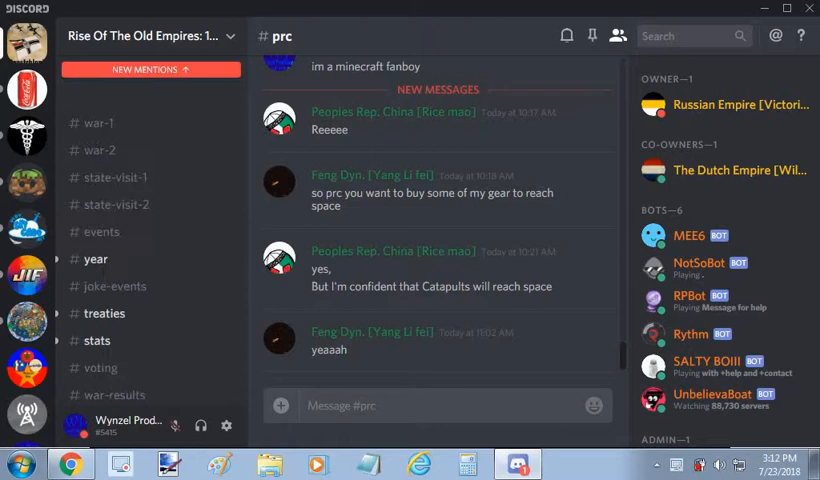
click(130, 92)
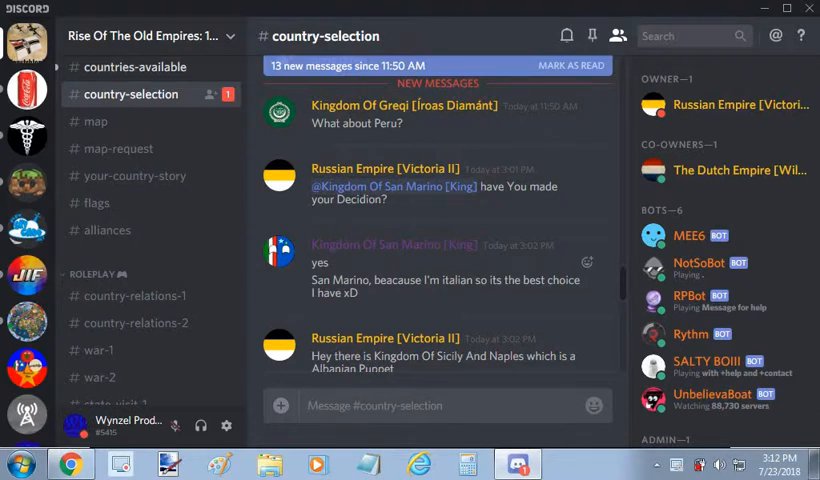
scroll(down, 3)
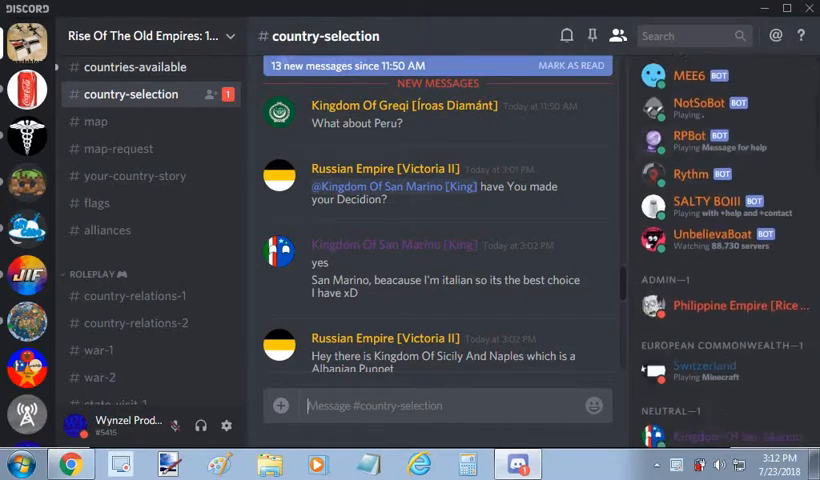
scroll(down, 3)
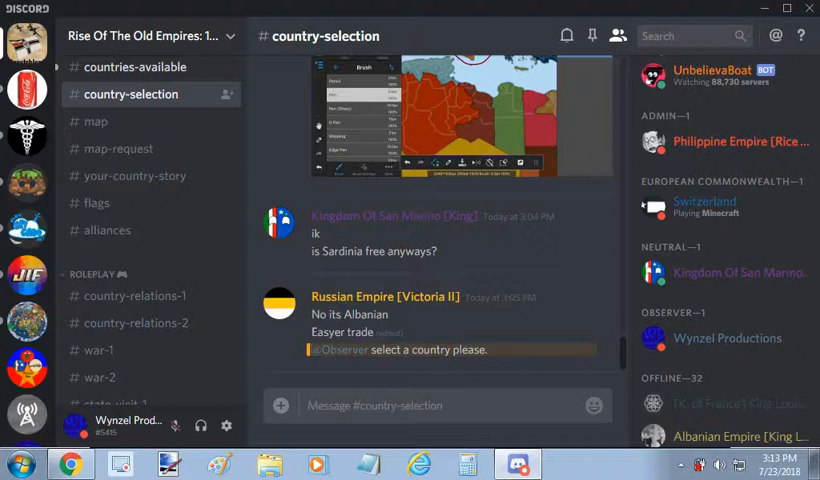
- Send 'Philippines' as a claim in #country-selection, then move to #countries-available
text(P)
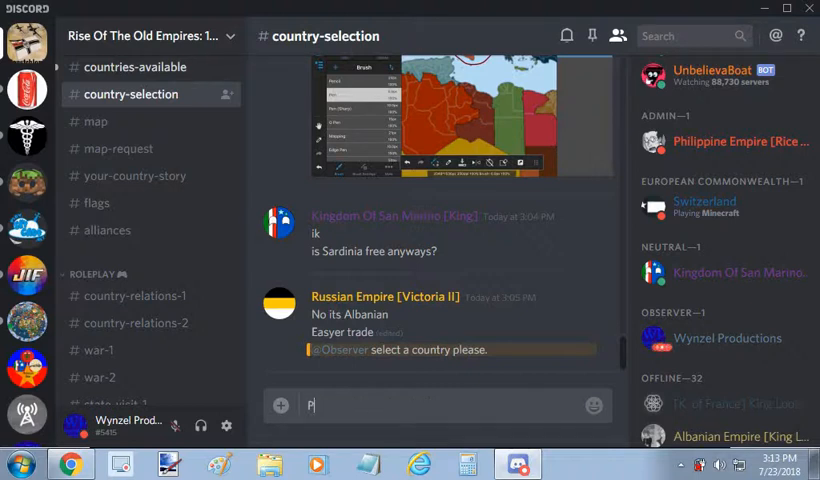
text(hilippin)
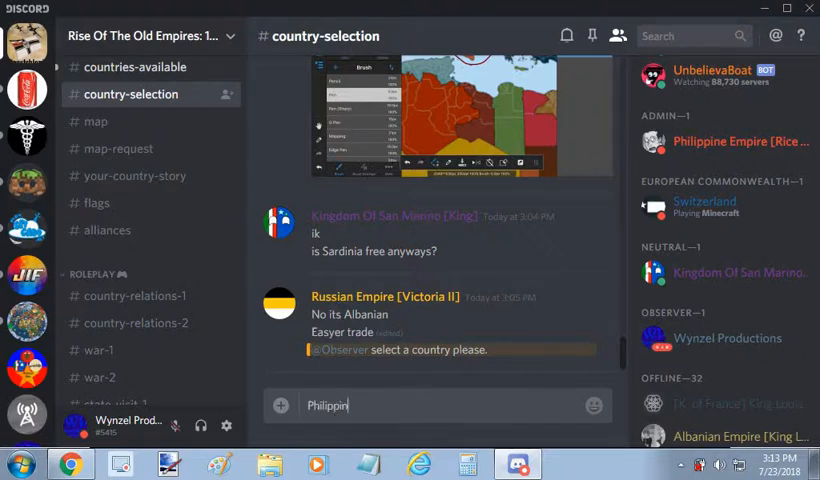
key(Enter)
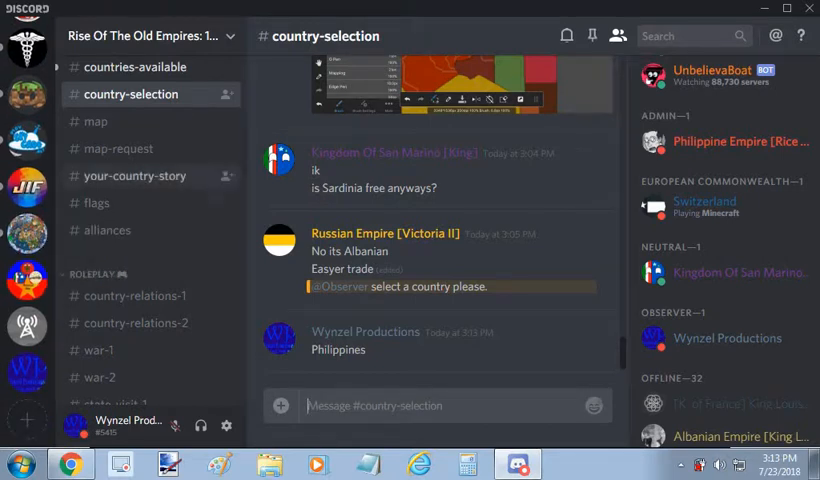
click(136, 68)
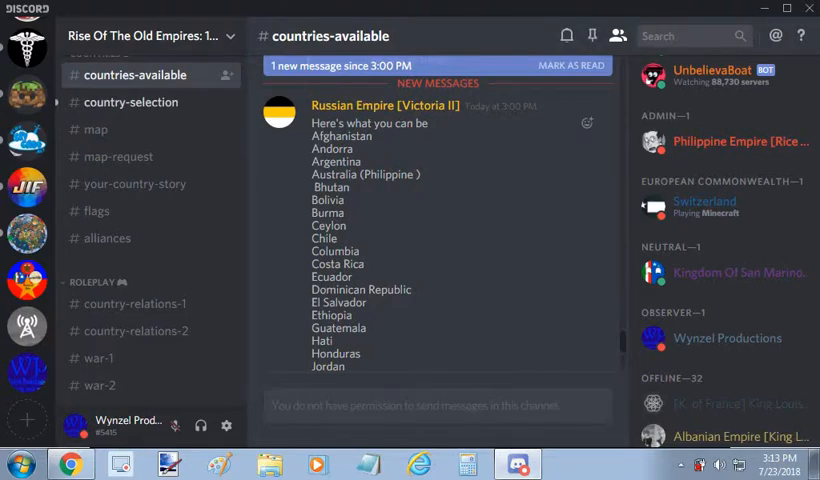
- Scroll through the available countries list and return to #country-selection to see the Philippines is taken
scroll(down, 3)
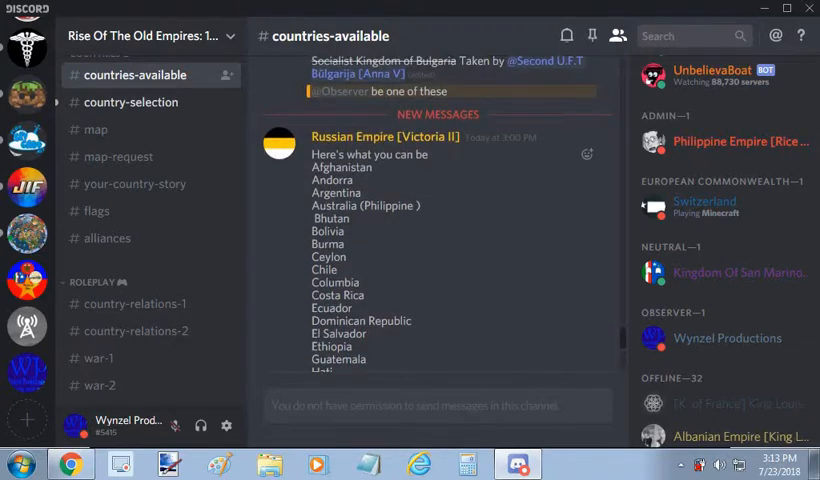
scroll(down, 3)
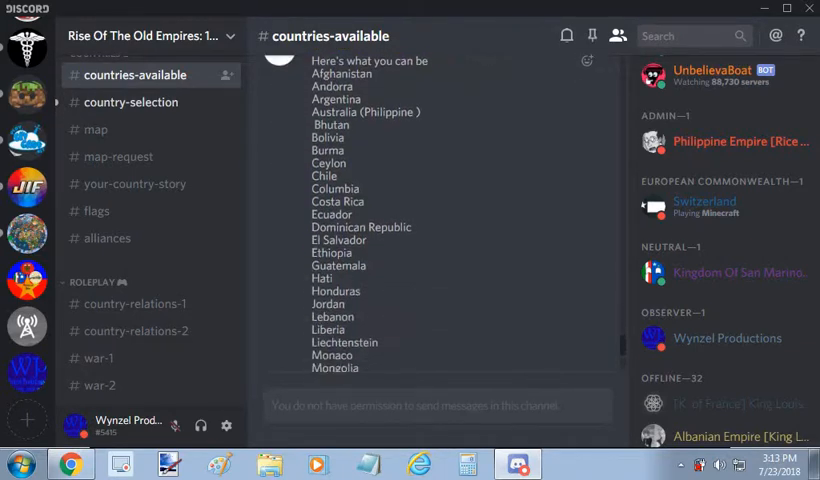
scroll(down, 3)
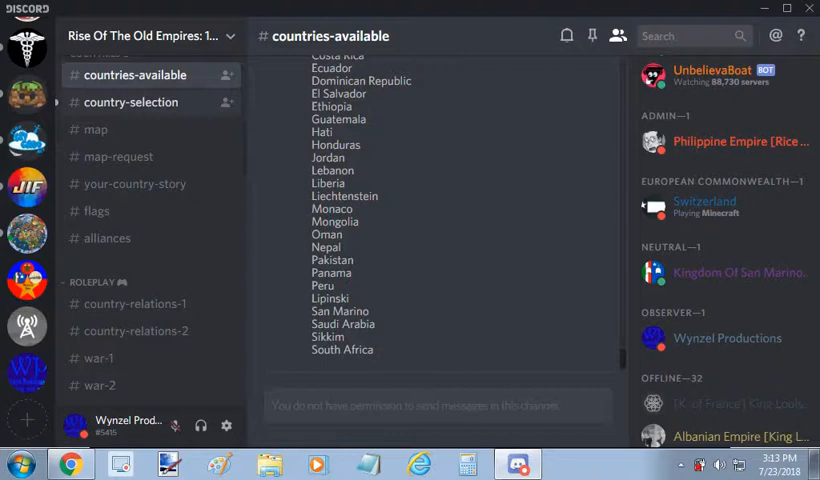
click(130, 102)
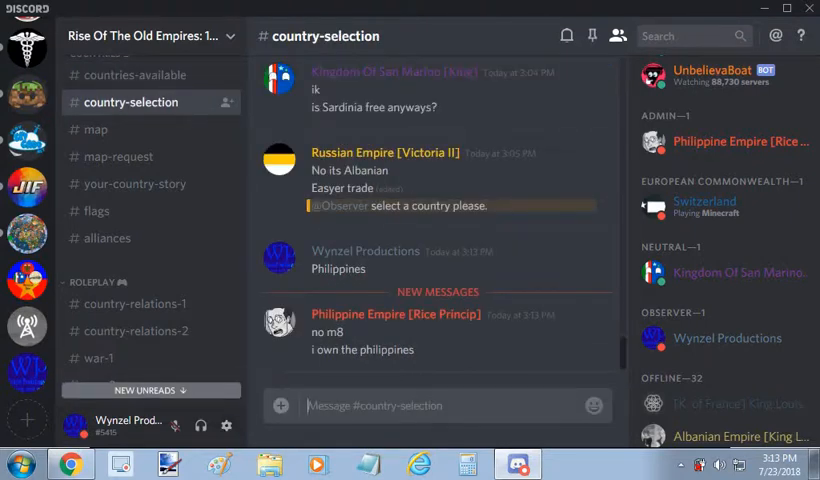
- Request El Salvador instead by typing it into the #country-selection message box
scroll(down, 3)
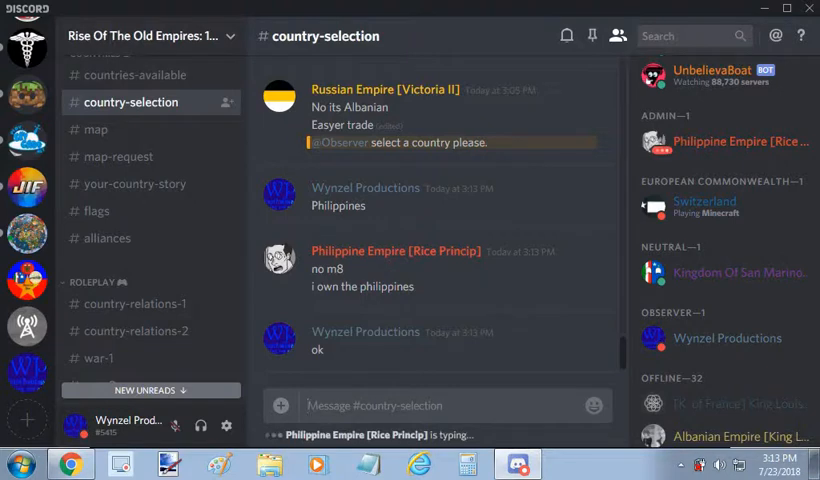
text(EIS)
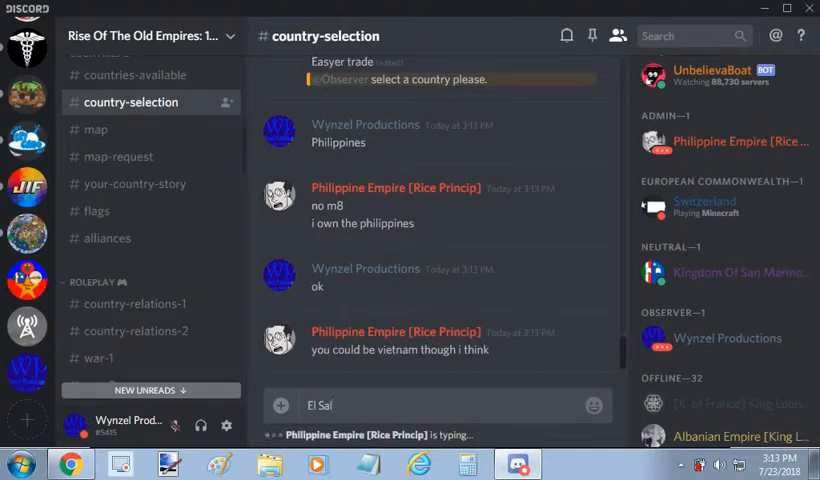
text(vador)
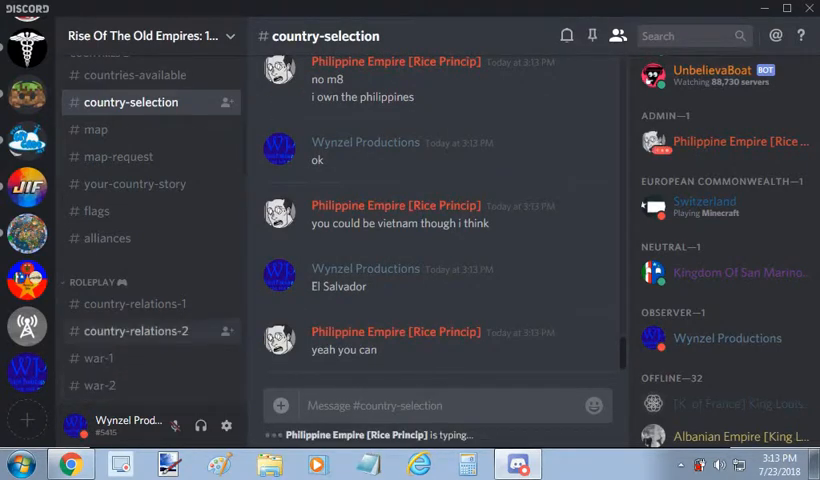
scroll(down, 3)
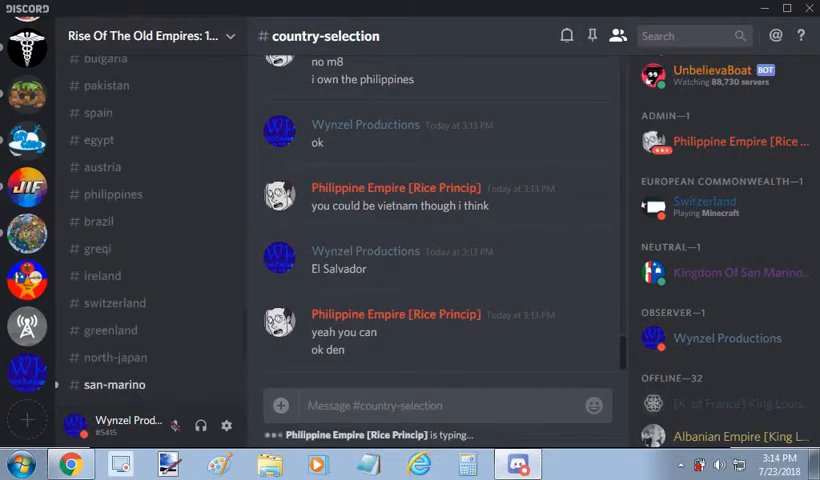
- Browse the #san-marino, #philippines and #austria country channels
click(114, 384)
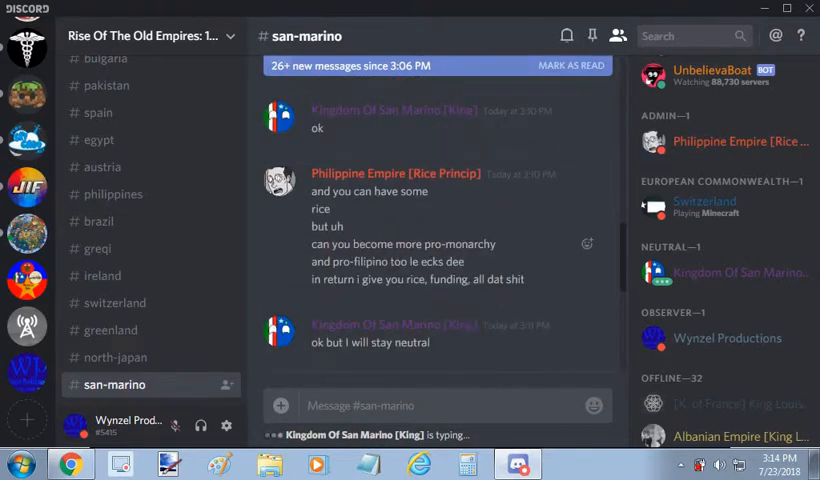
click(114, 194)
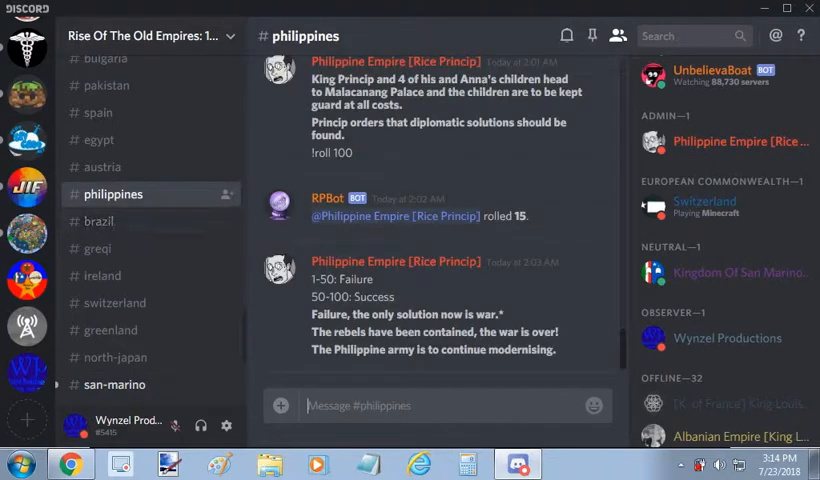
click(100, 168)
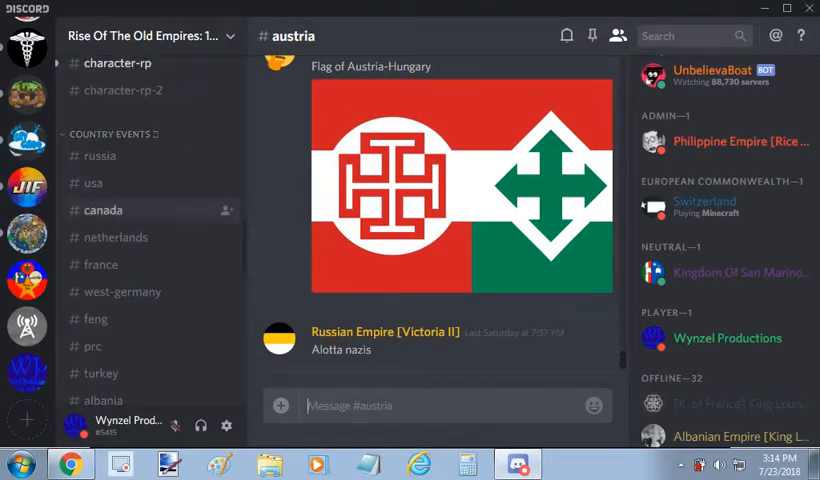
scroll(down, 3)
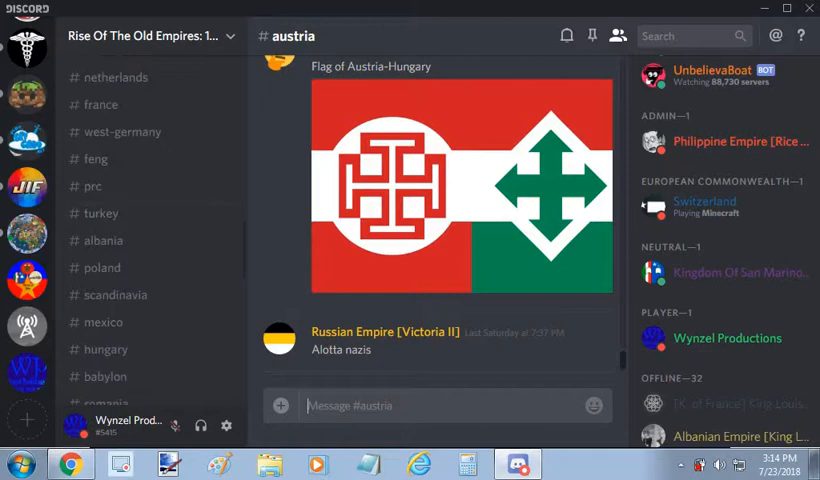
- Use the # channel suggestions filtered by 'el' to jump back to #country-selection
text(#a)
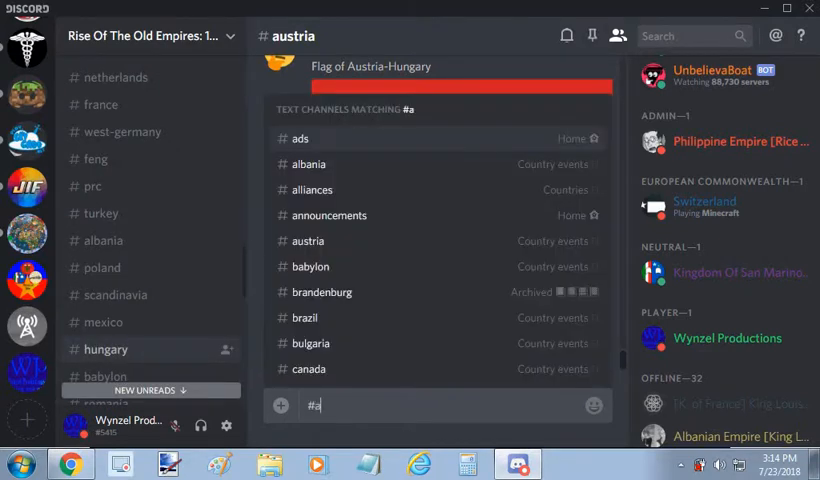
key(Backspace)
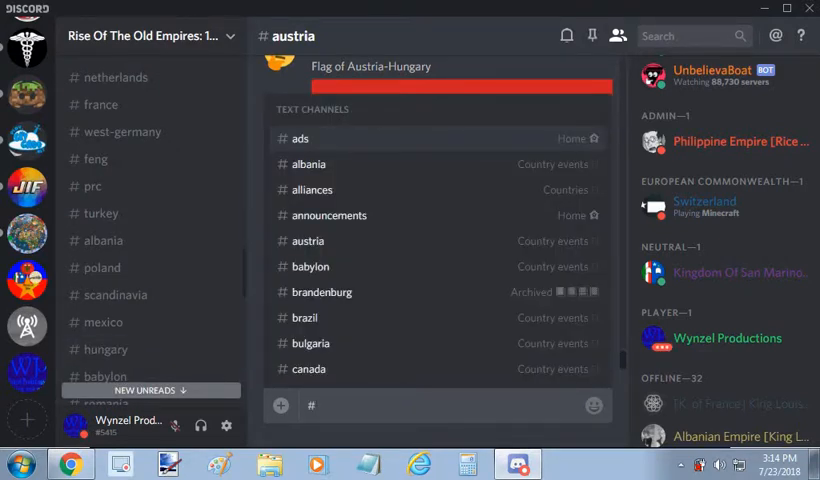
text(el)
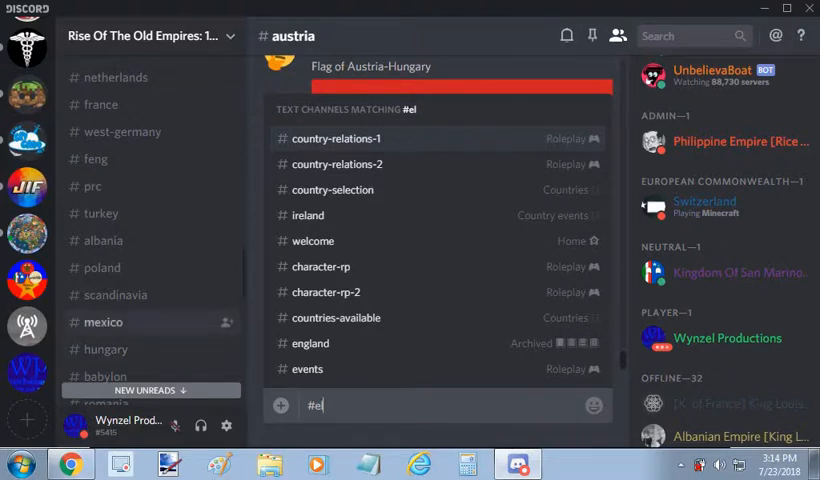
scroll(down, 3)
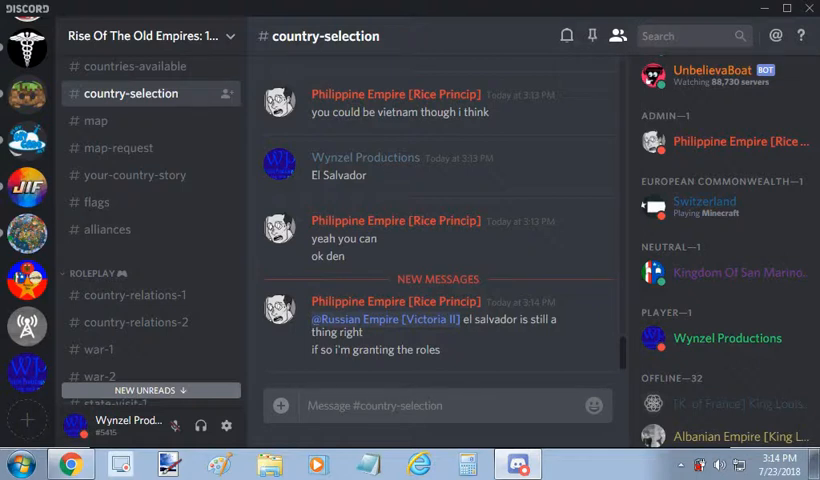
- Send 'El Salva' in the chat and land in the other server's #games bot guessing game
text(El)
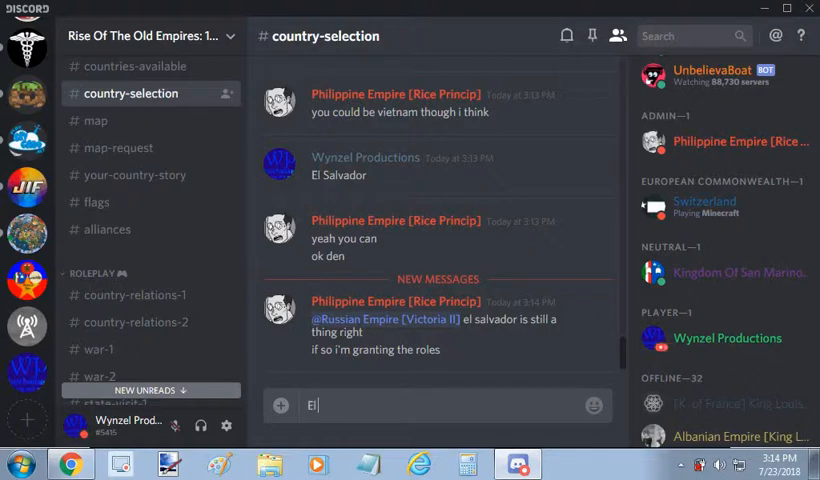
text(S)
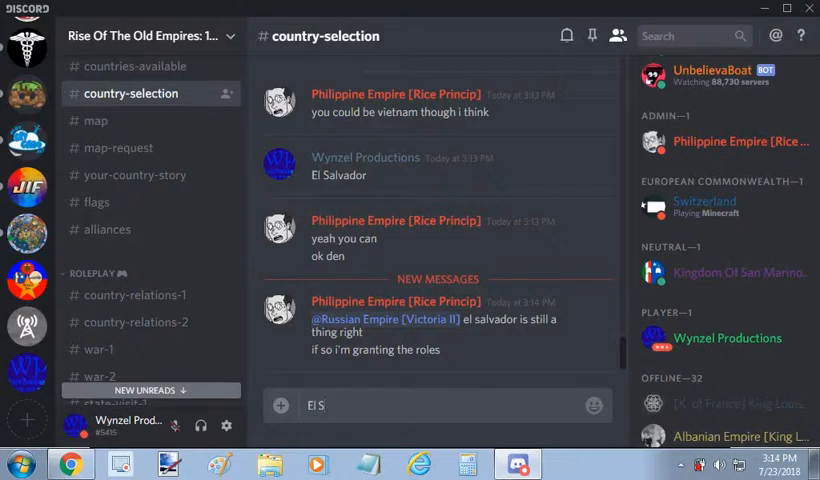
text(alva)
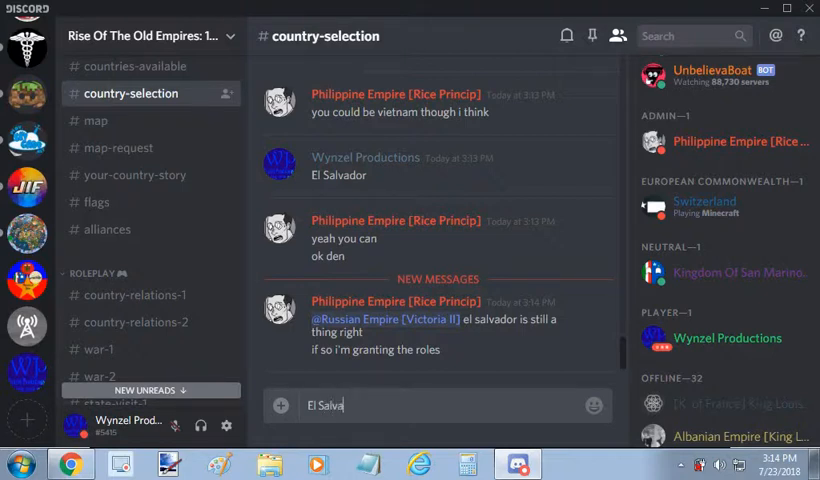
key(Enter)
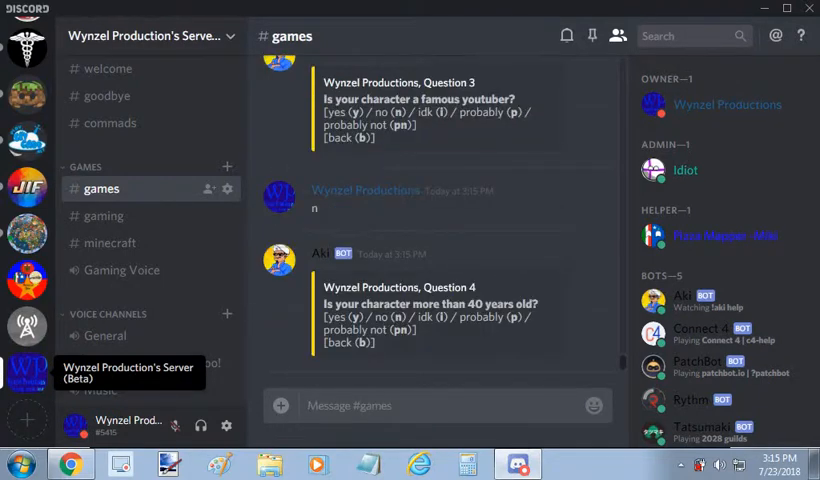
- Answer the bot's early questions with n and y replies through Question 7 and beyond
text(n)
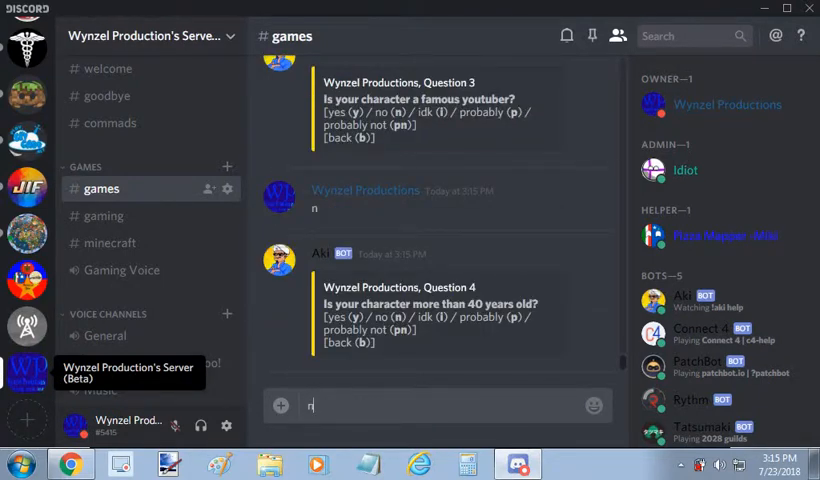
key(Enter)
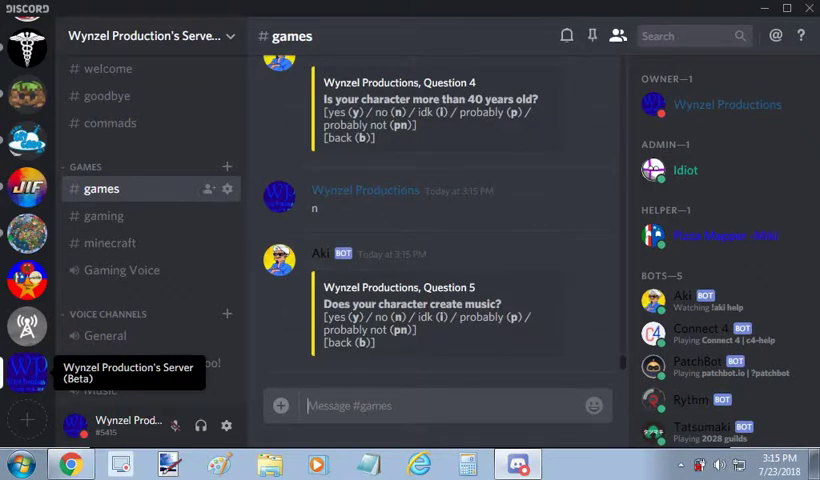
scroll(down, 3)
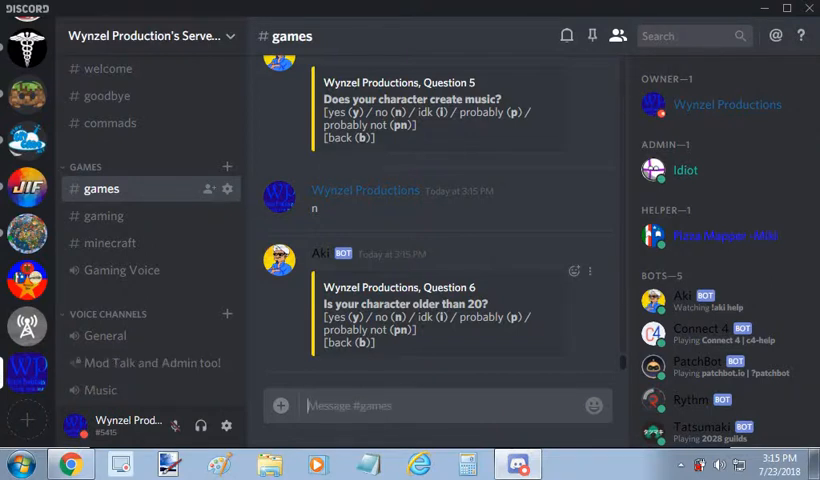
scroll(down, 3)
text(n)
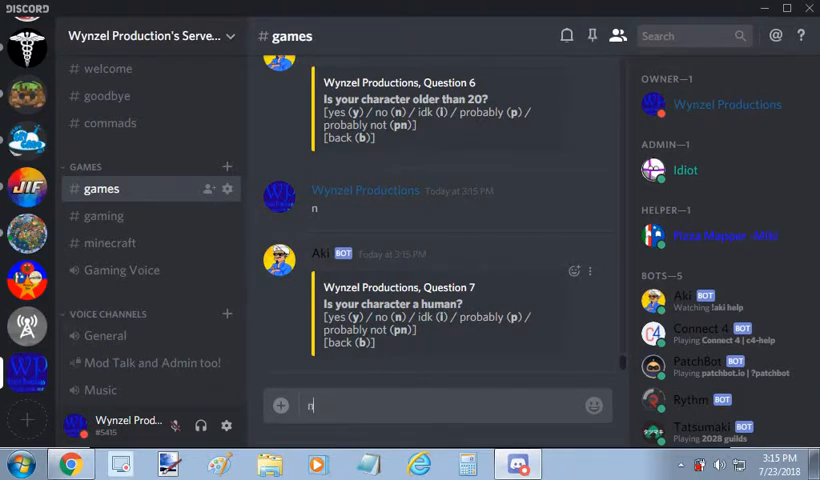
key(Enter)
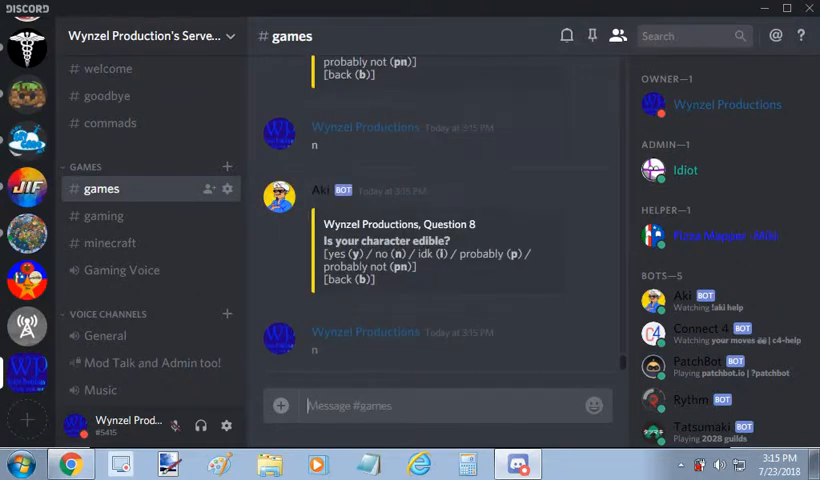
click(684, 170)
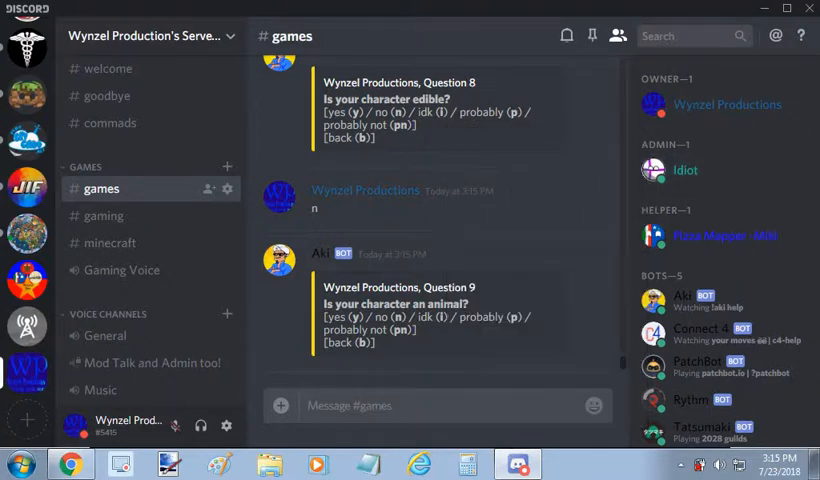
text(y)
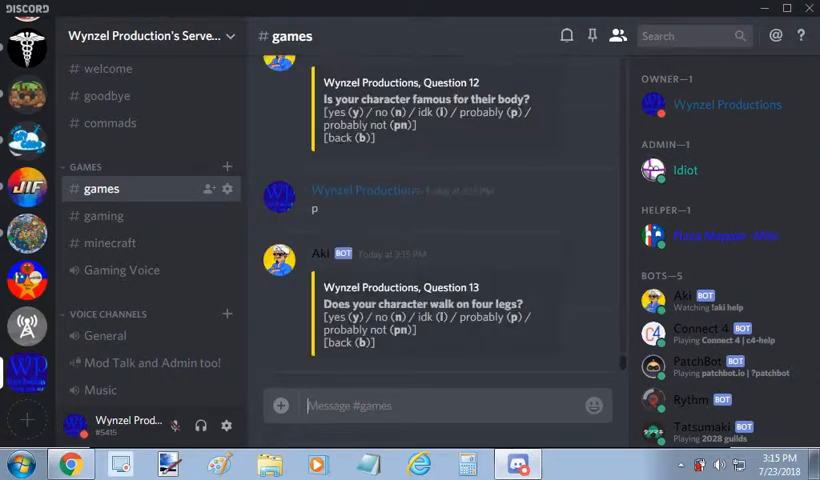
- Keep replying n to the bot's Questions 15, 17 and 18 about the character
text(n)
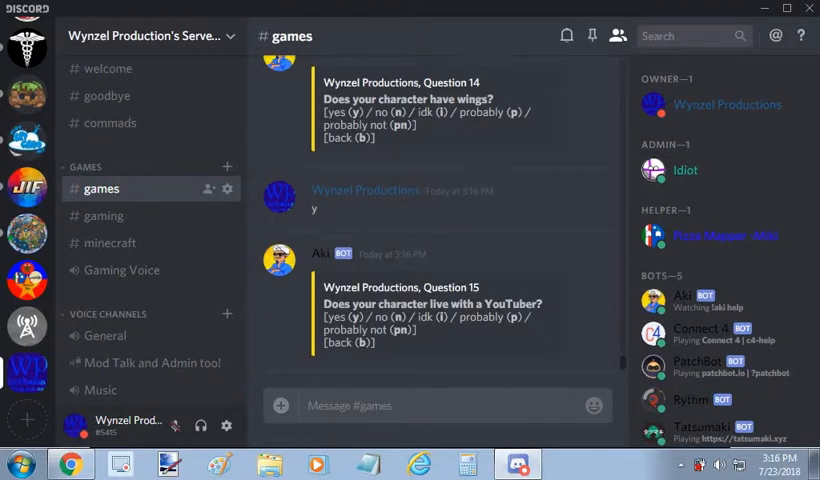
text(n)
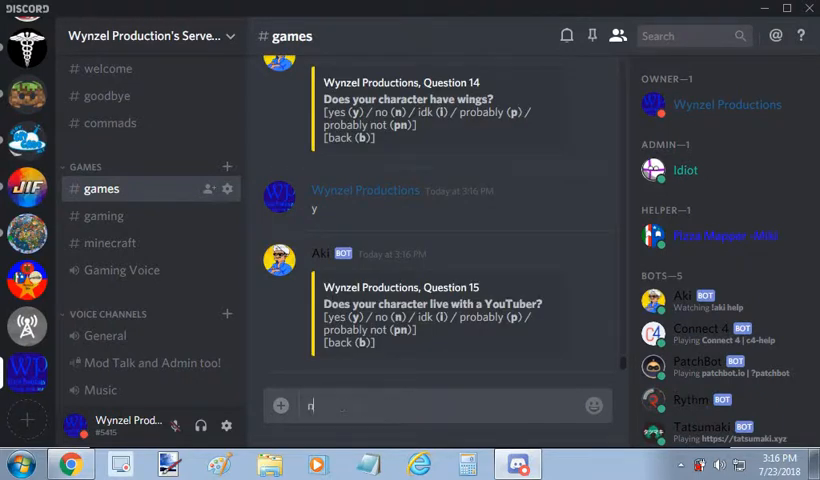
key(Enter)
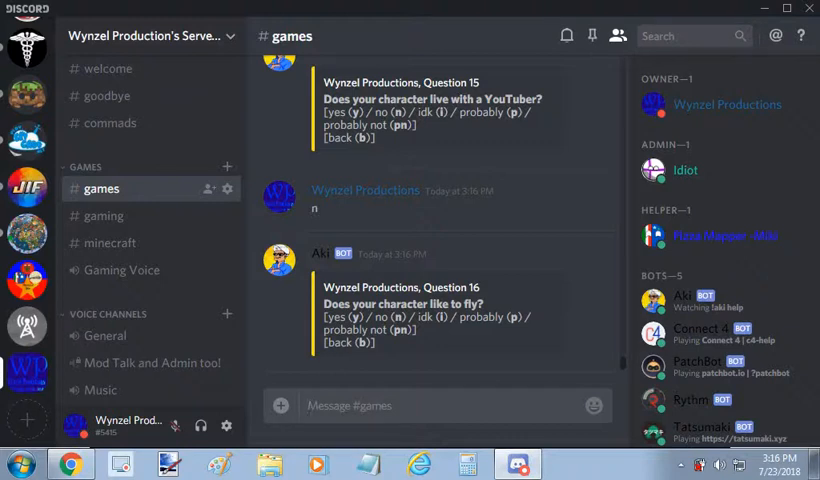
scroll(down, 3)
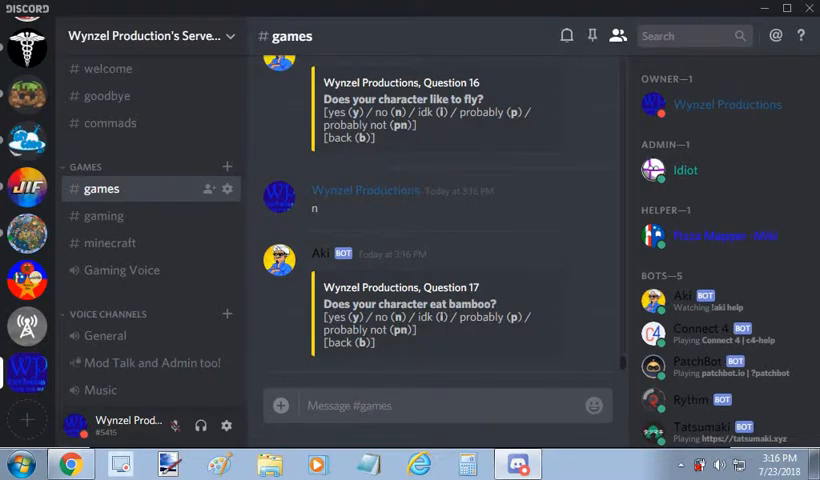
text(n)
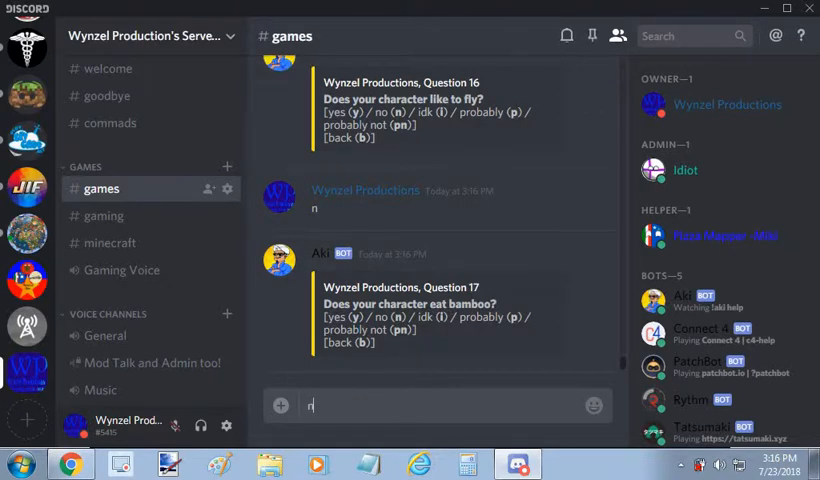
key(Enter)
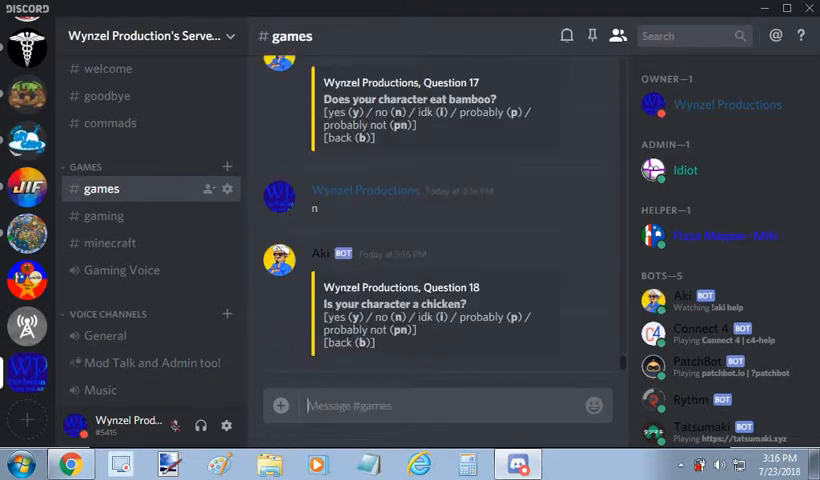
text(n)
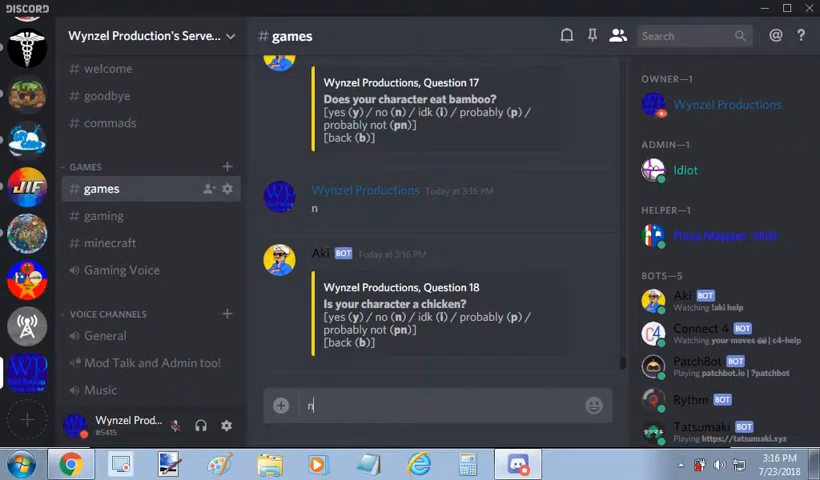
key(Enter)
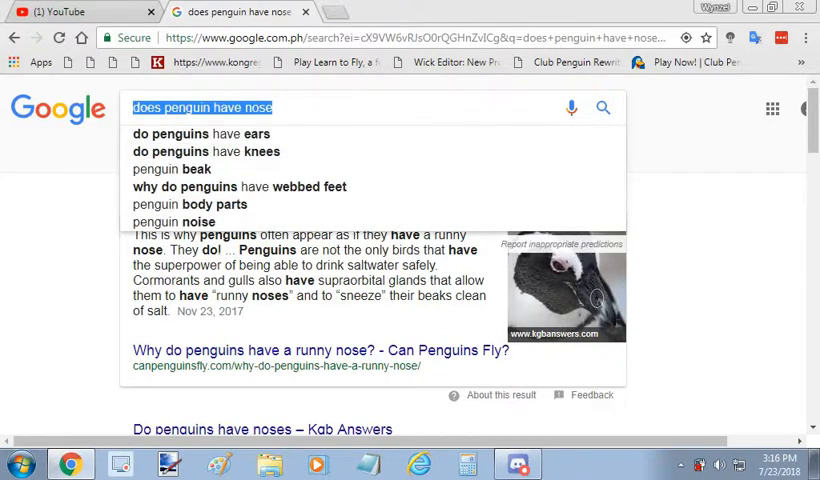
- Search Google for 'is penguin a chicken', view the results, then return to the Discord game
text(is peg)
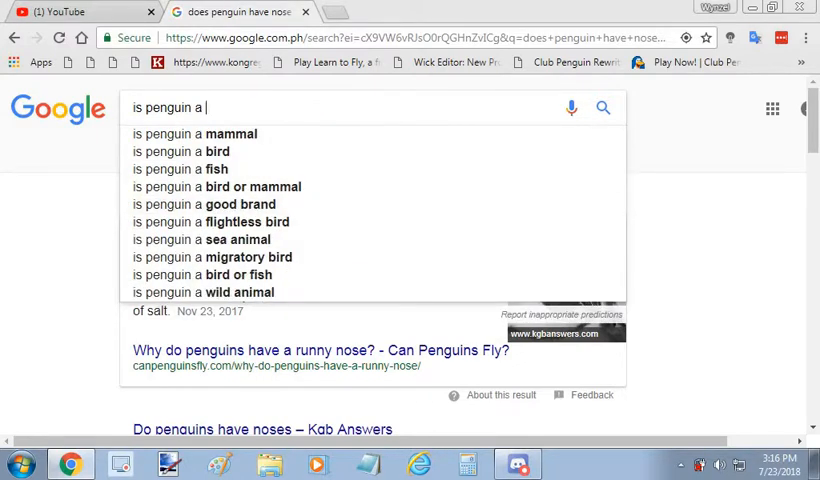
click(516, 464)
text( c)
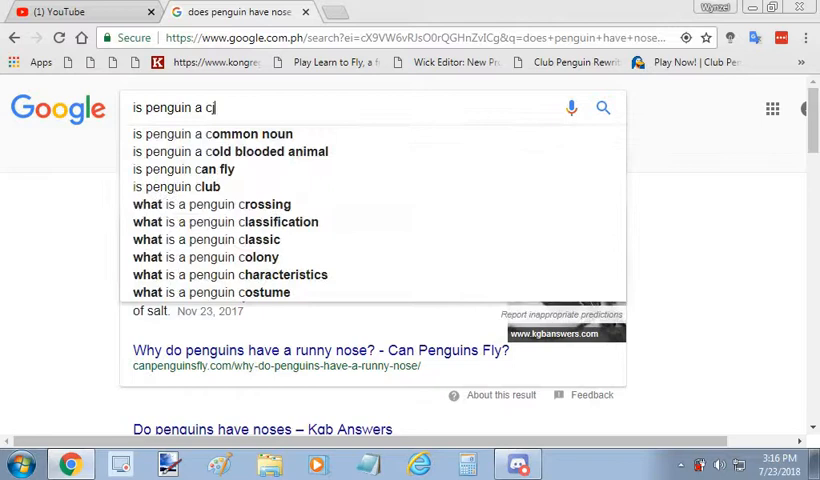
text(hk)
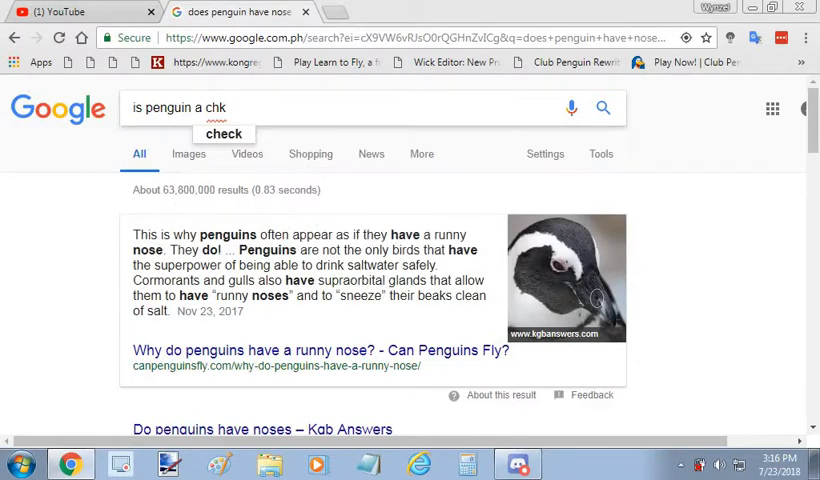
key(Backspace)
text(icken)
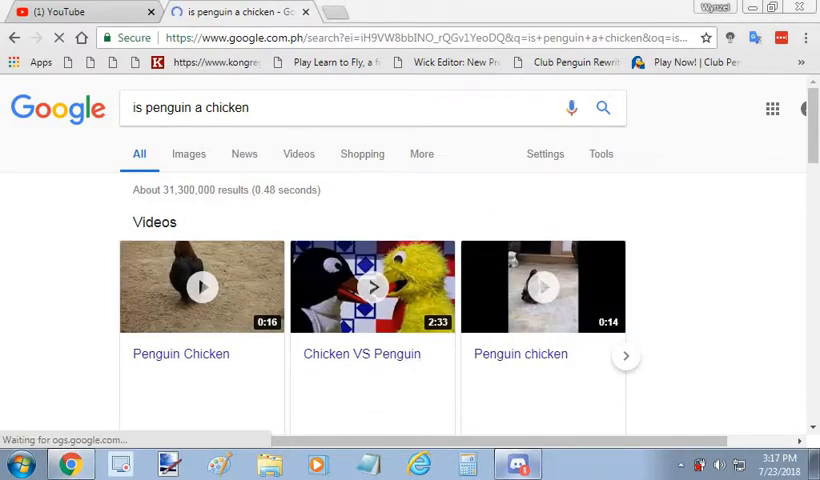
click(512, 464)
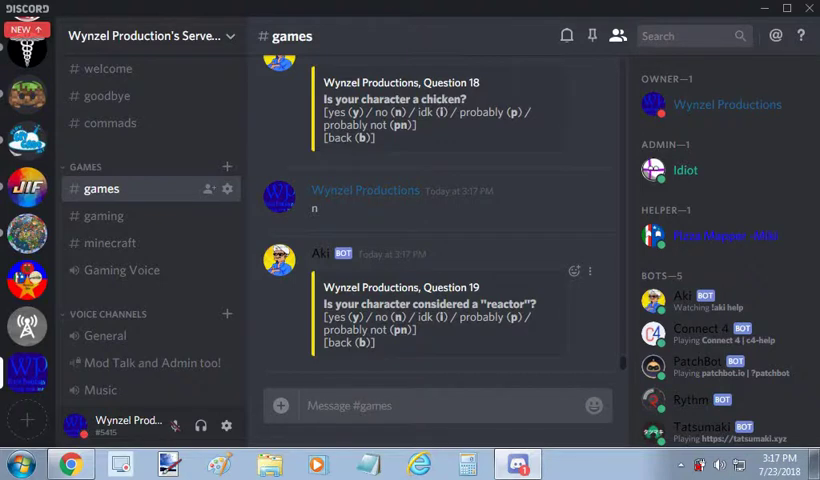
- Answer Question 19 about being a reactor with n so the bot moves to Question 20
scroll(down, 3)
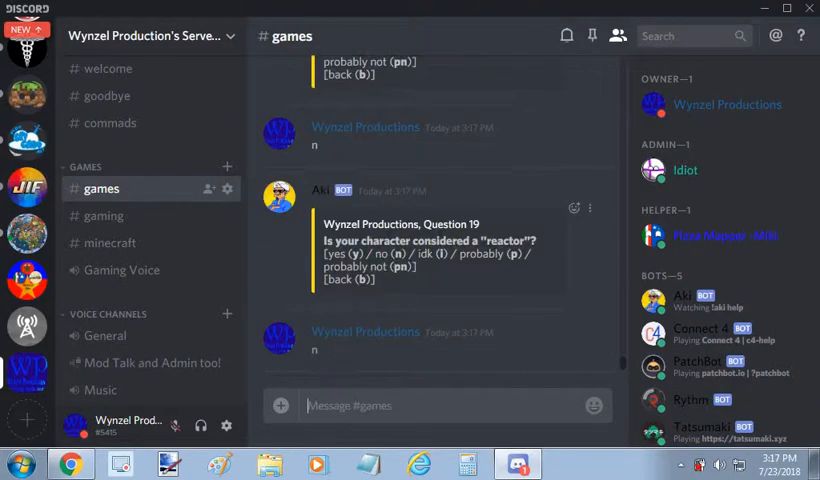
scroll(down, 3)
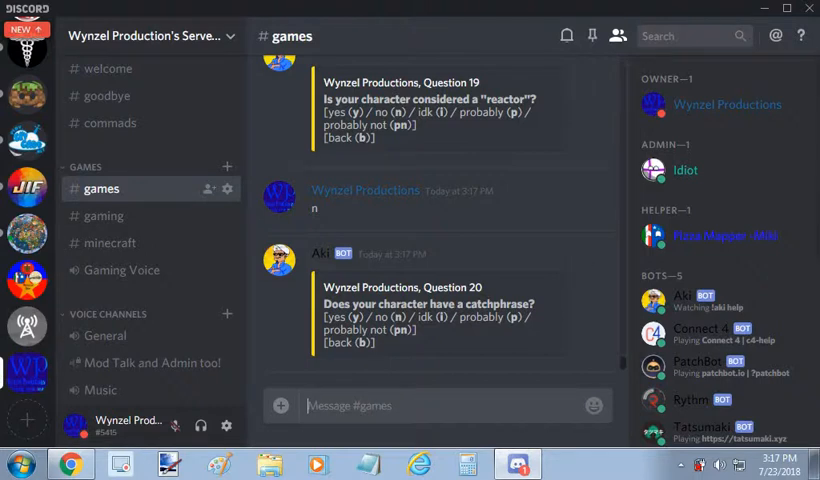
click(684, 170)
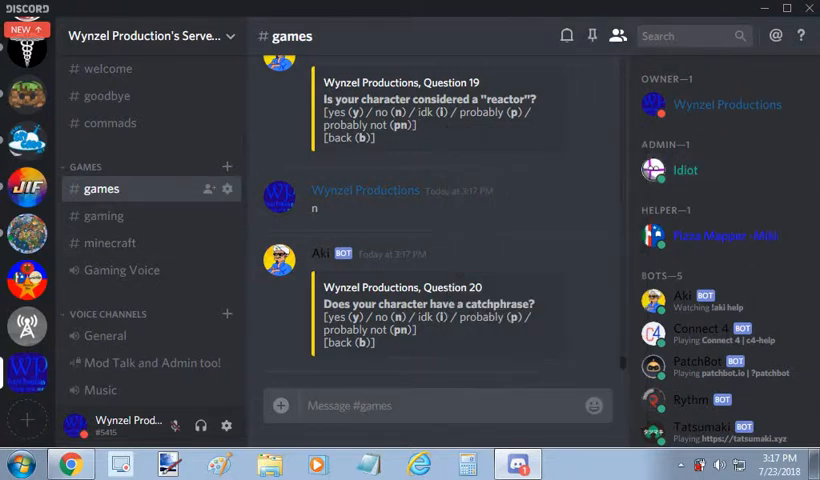
mouse_move(28, 372)
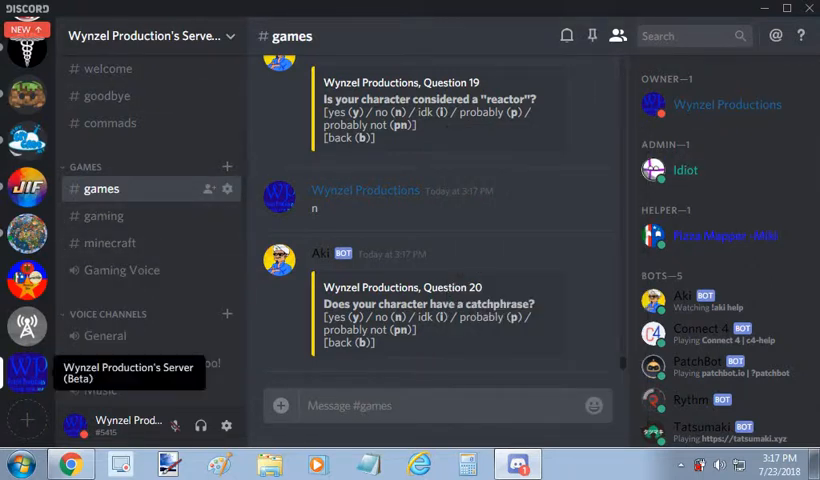
- Open the server's Audit Log from its Server Settings menu
click(150, 42)
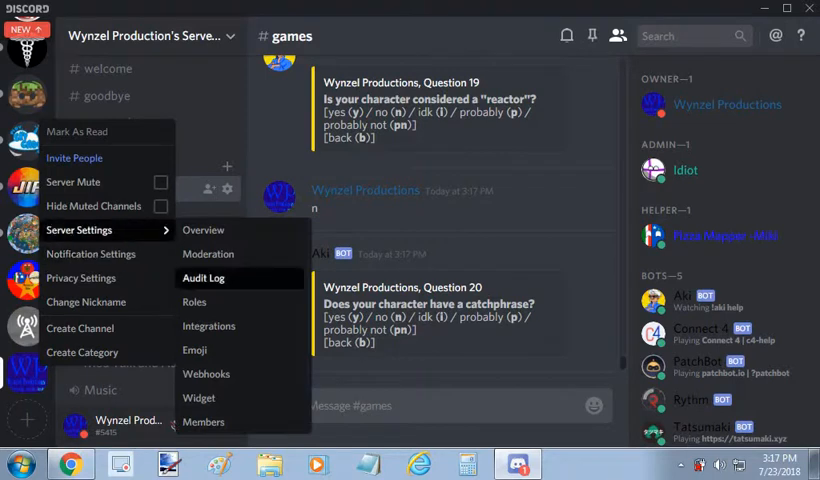
click(204, 276)
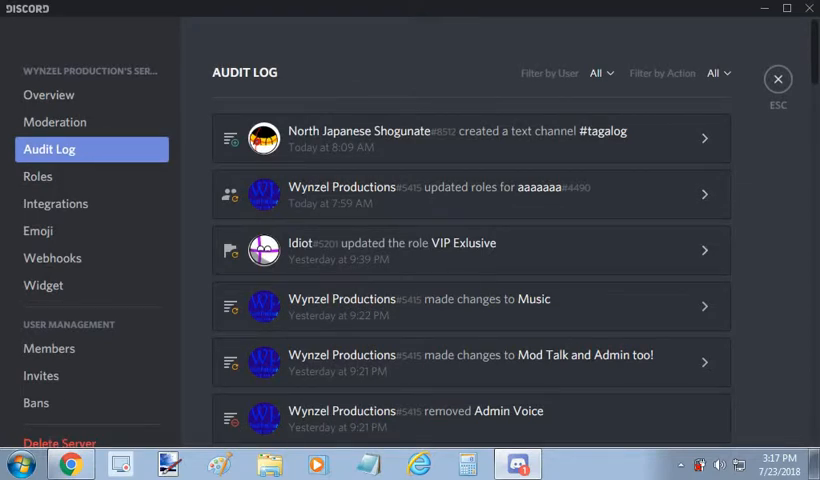
scroll(down, 3)
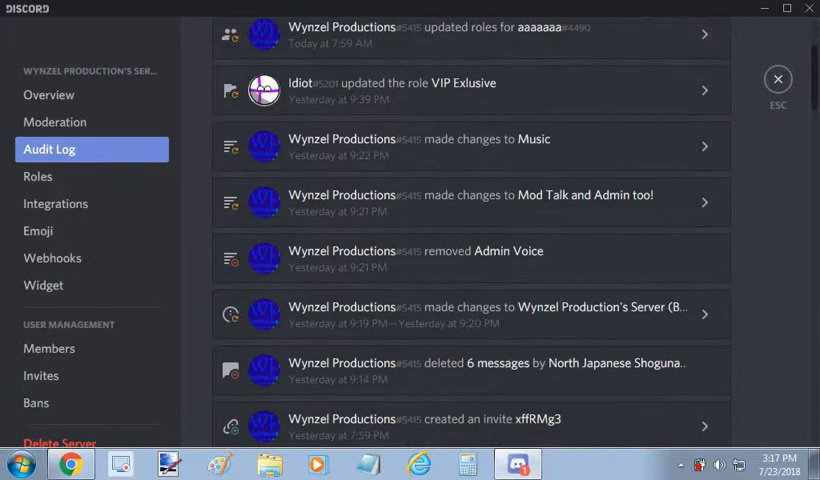
scroll(down, 3)
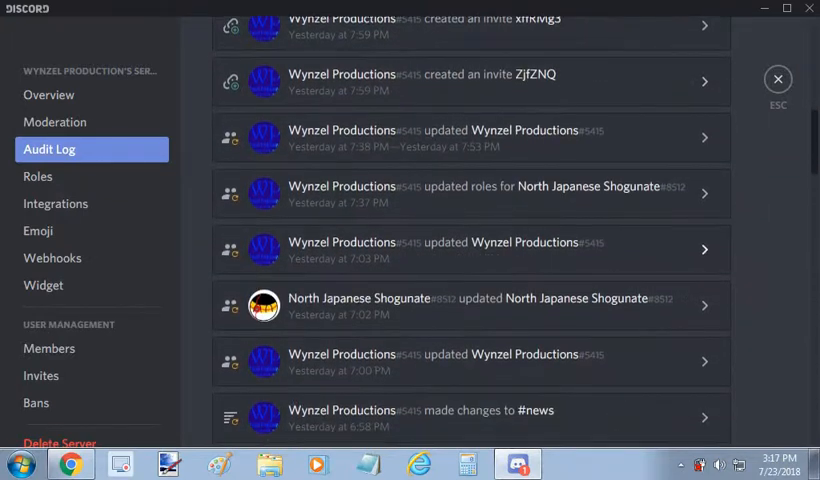
scroll(down, 3)
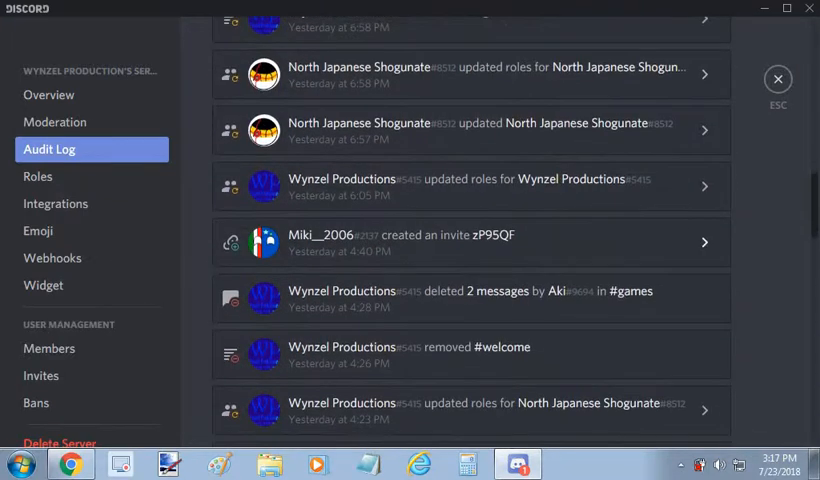
scroll(down, 3)
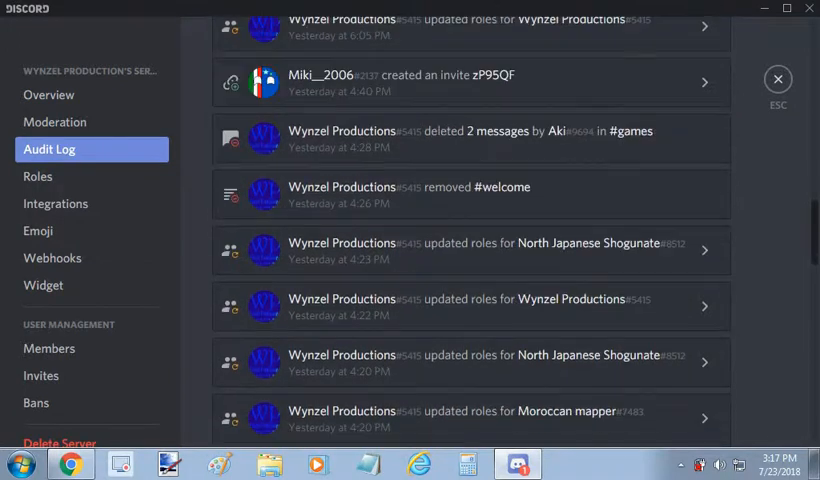
scroll(down, 3)
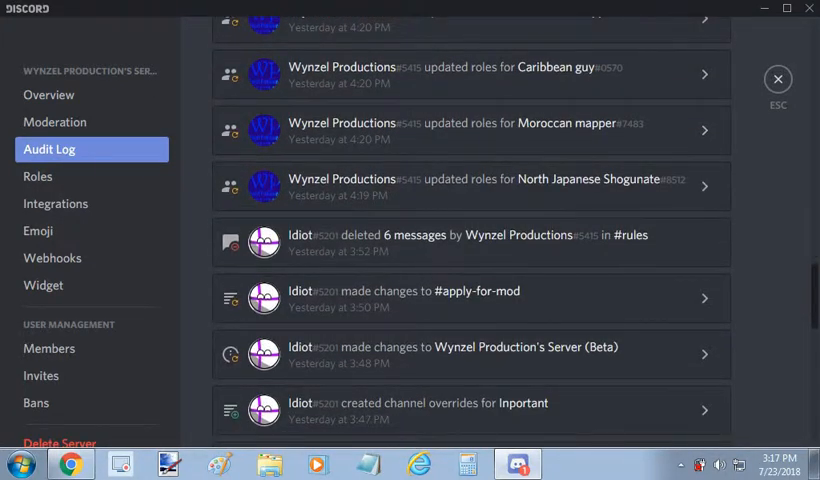
scroll(down, 3)
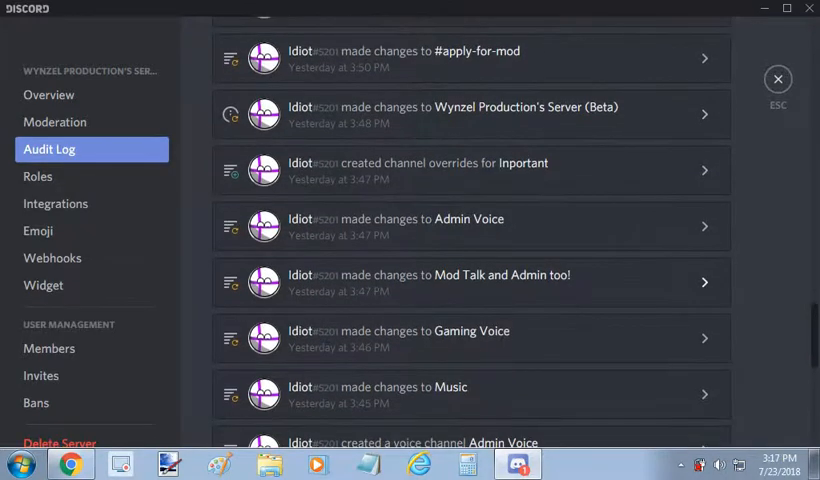
scroll(down, 3)
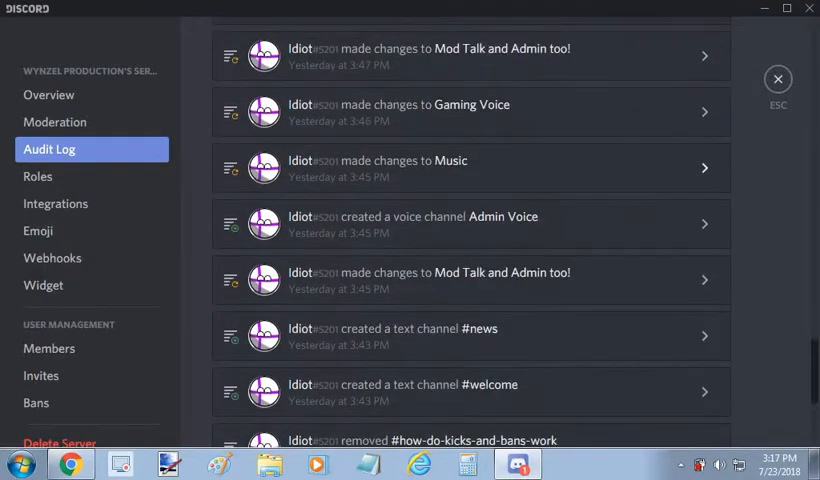
scroll(down, 3)
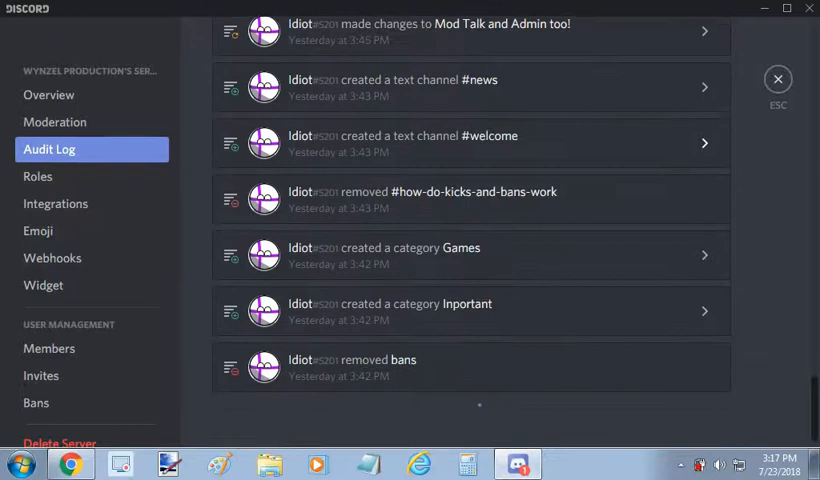
scroll(down, 3)
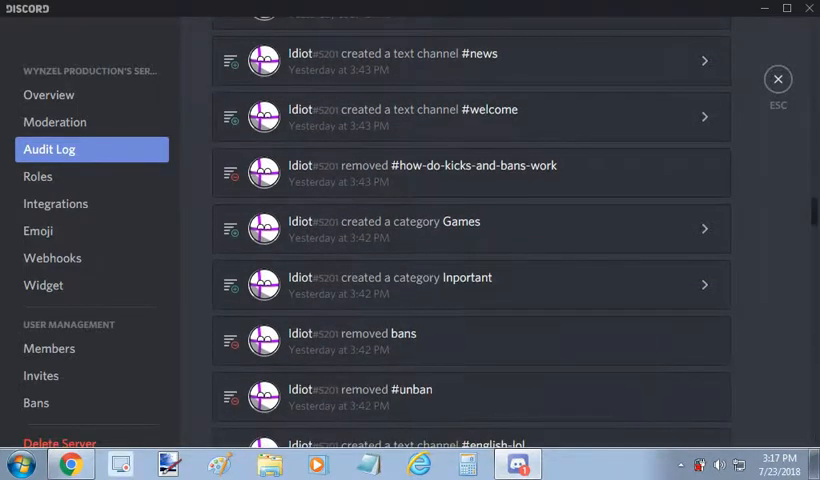
scroll(down, 3)
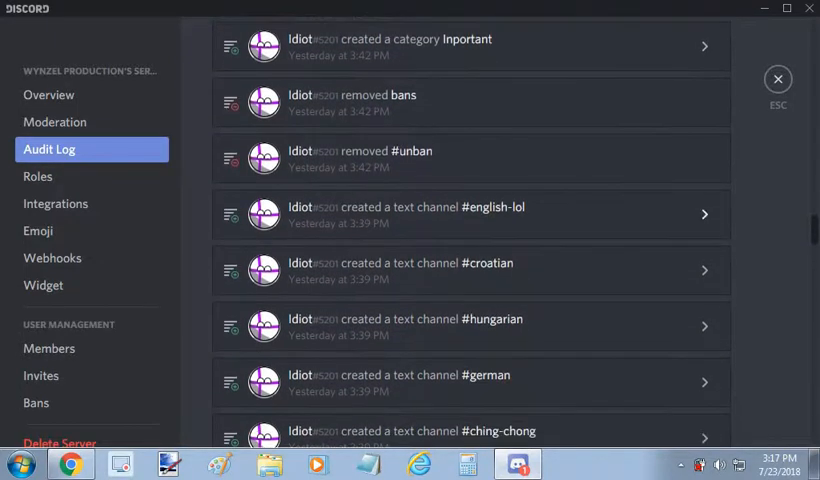
scroll(down, 3)
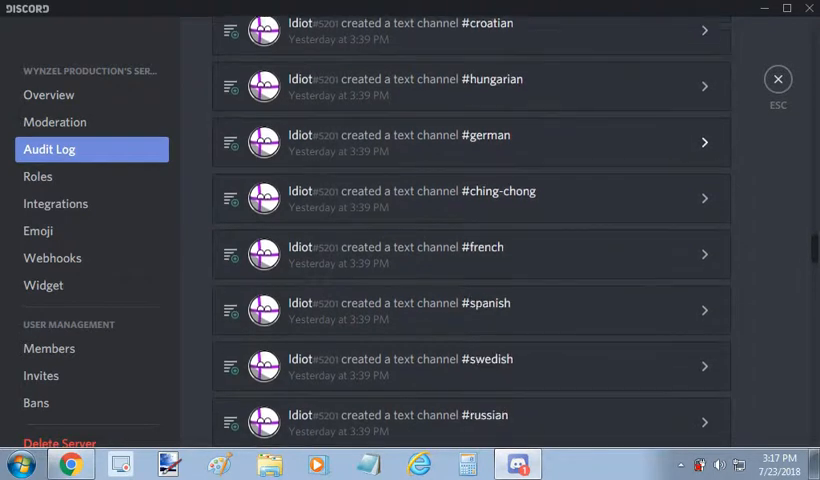
scroll(down, 3)
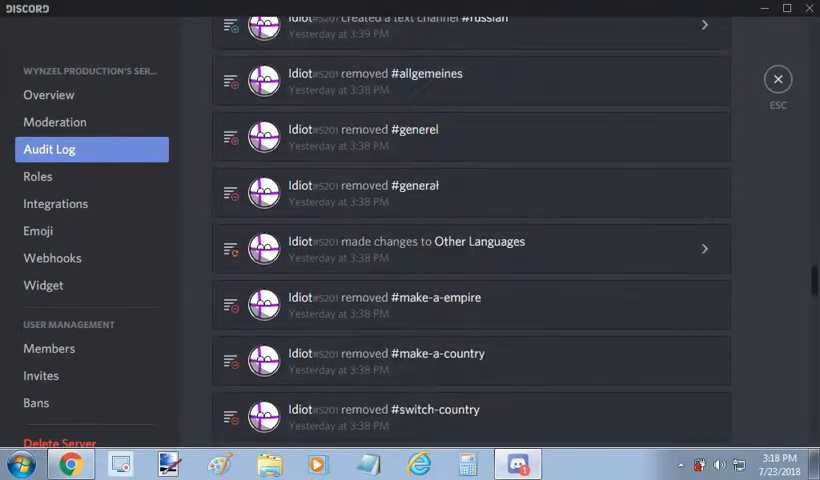
scroll(down, 3)
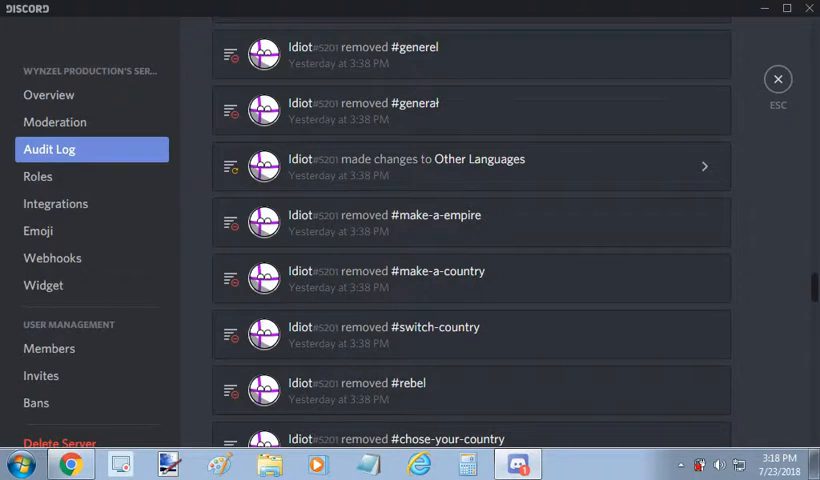
scroll(down, 3)
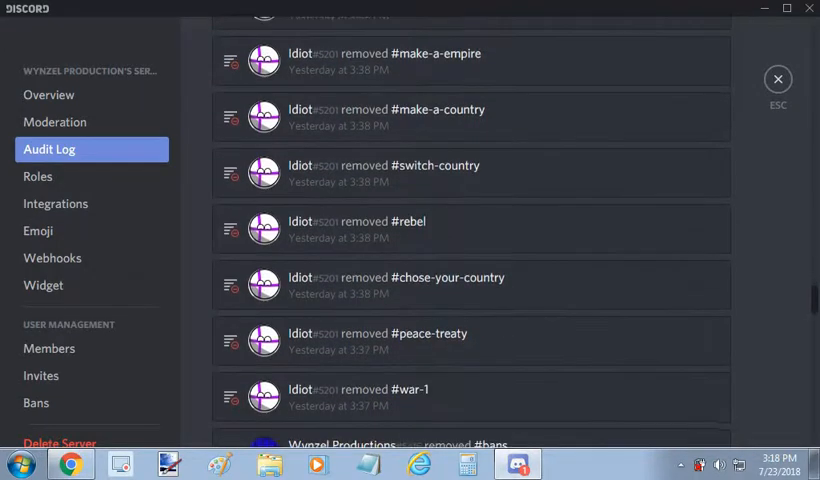
scroll(down, 3)
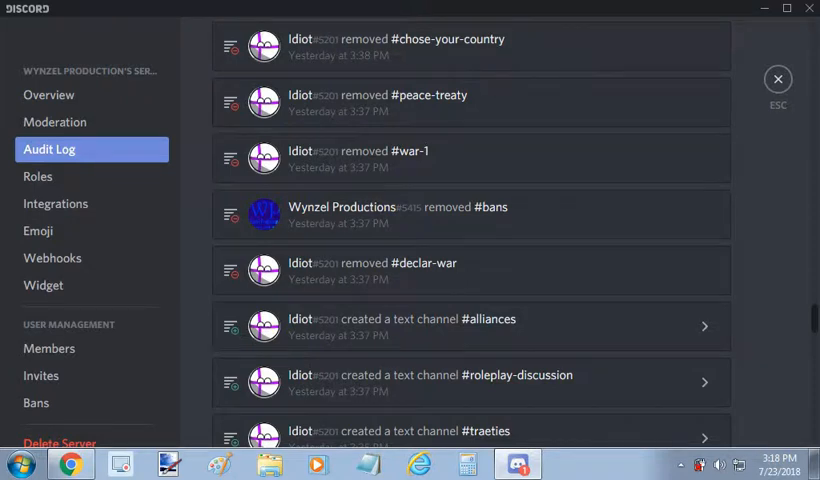
- Scroll down through the audit log toward older channel and role changes
scroll(down, 3)
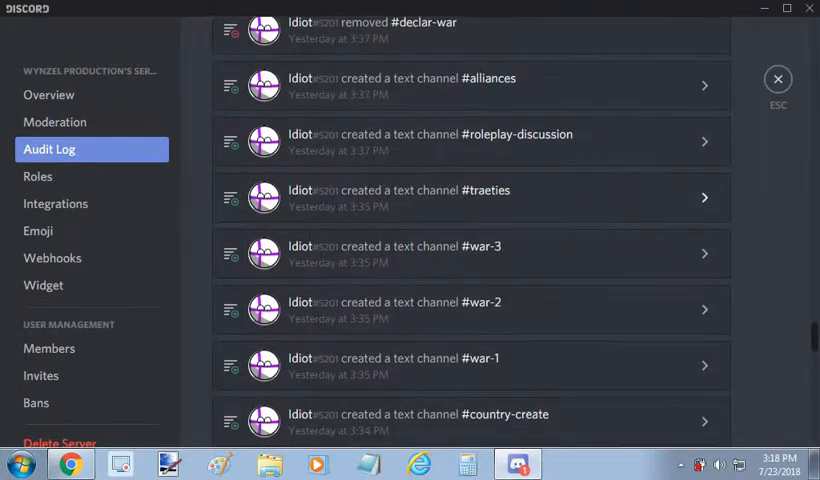
scroll(down, 3)
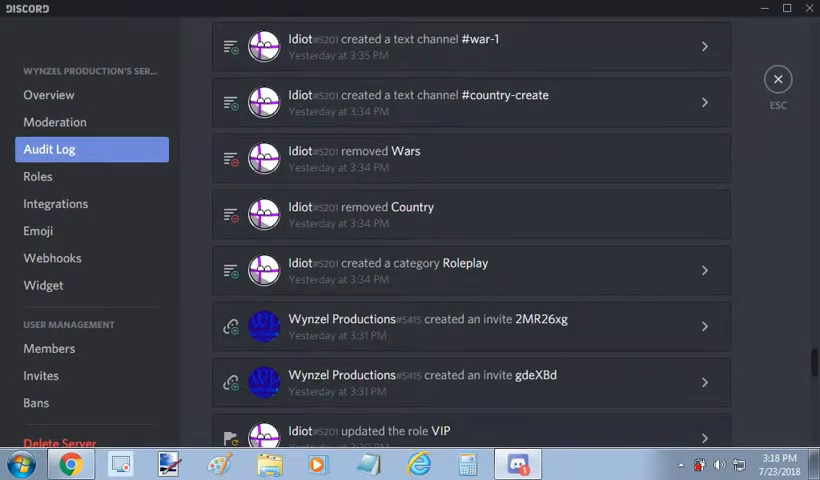
scroll(down, 3)
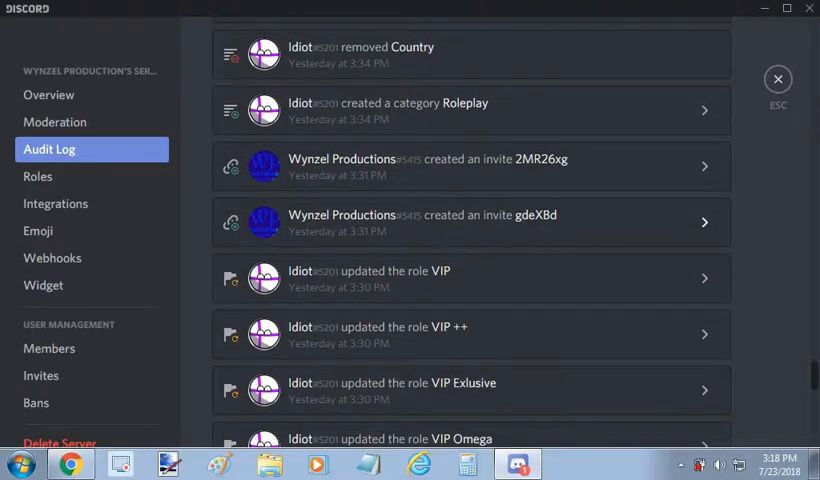
scroll(down, 3)
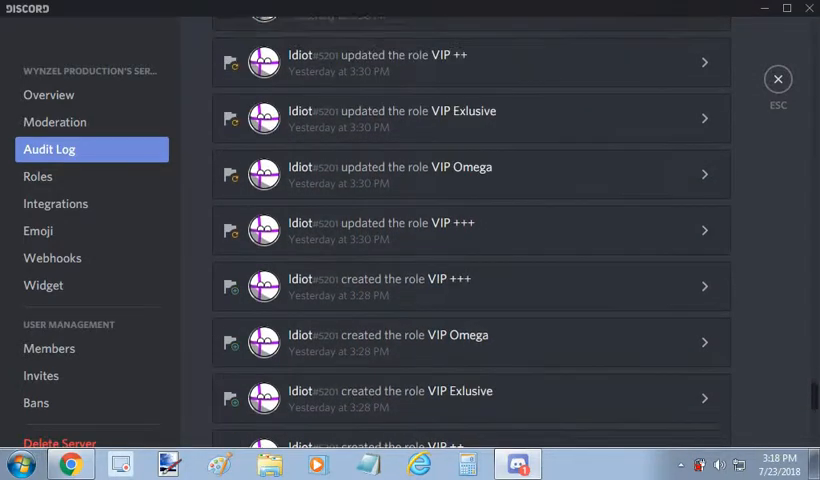
scroll(down, 3)
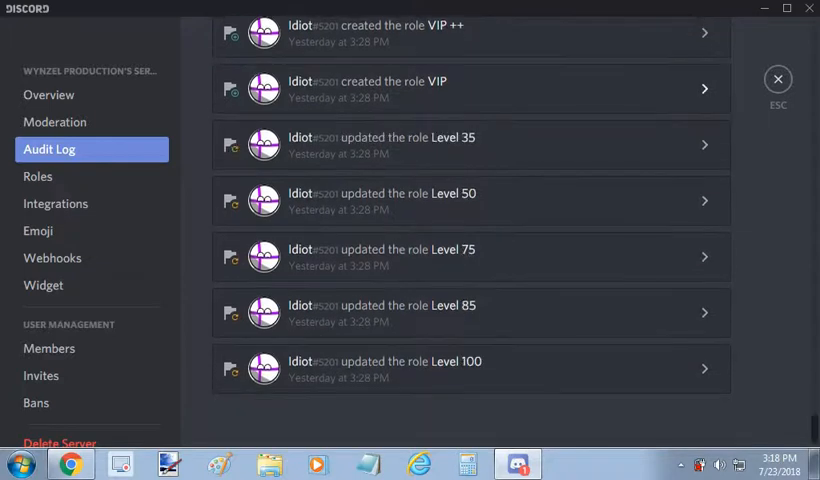
scroll(down, 3)
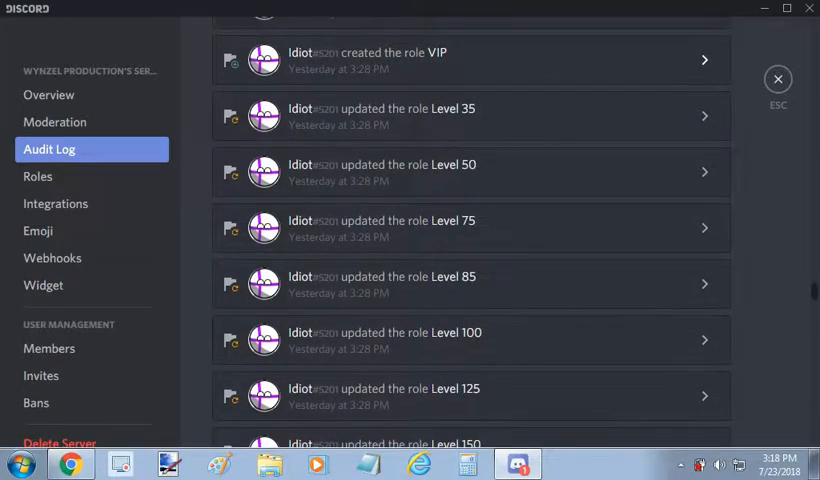
scroll(down, 3)
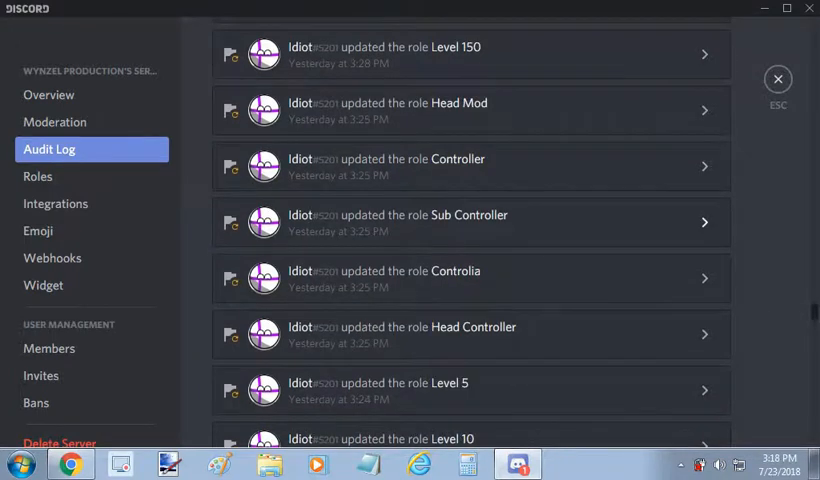
scroll(down, 3)
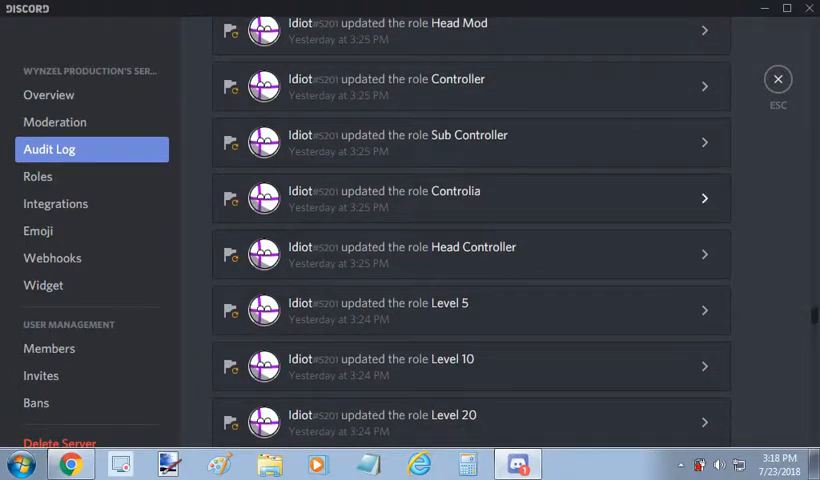
scroll(down, 3)
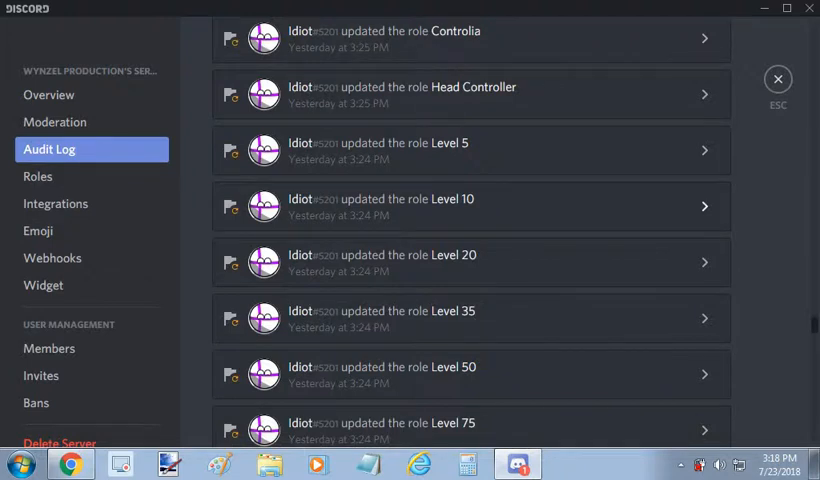
scroll(down, 3)
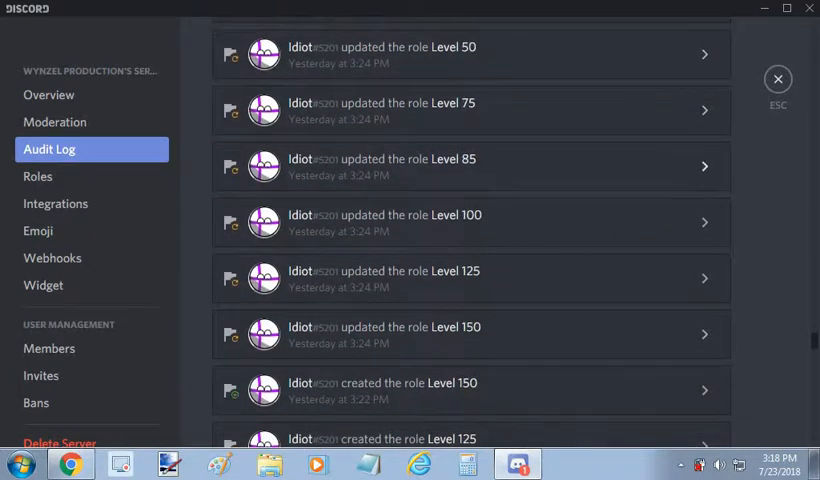
scroll(down, 3)
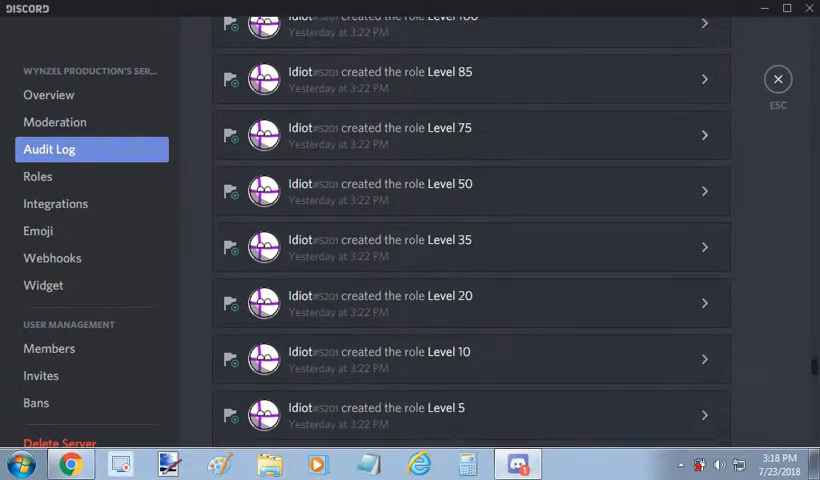
scroll(down, 3)
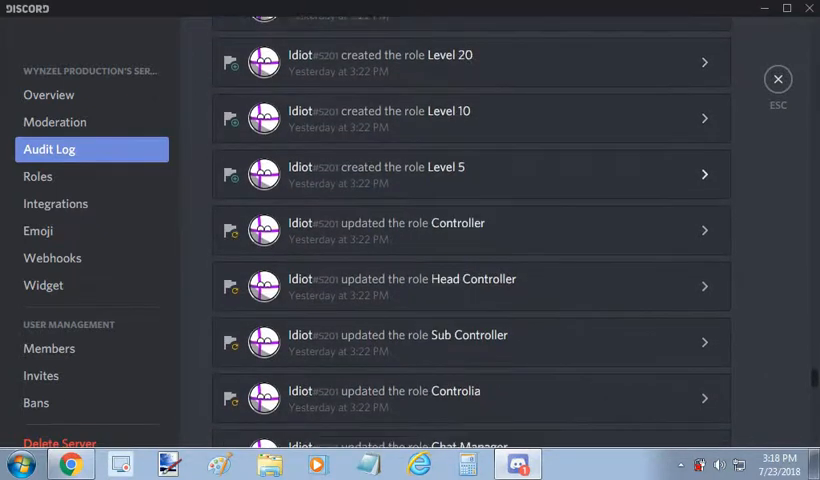
scroll(down, 3)
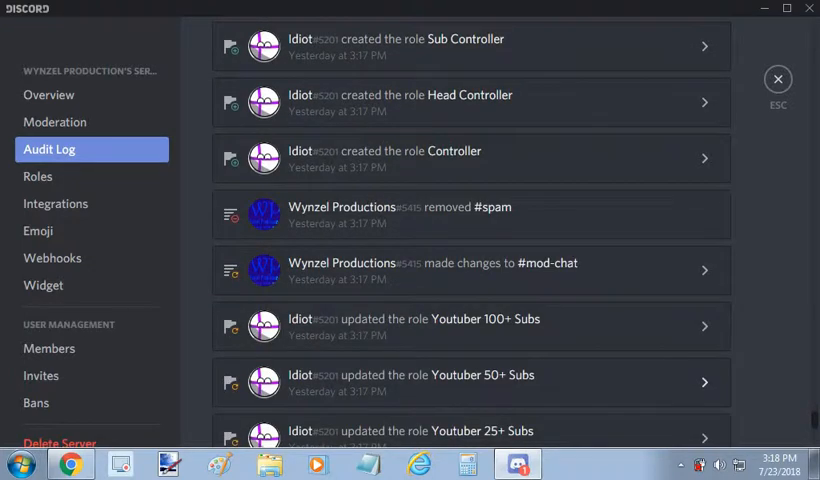
scroll(down, 3)
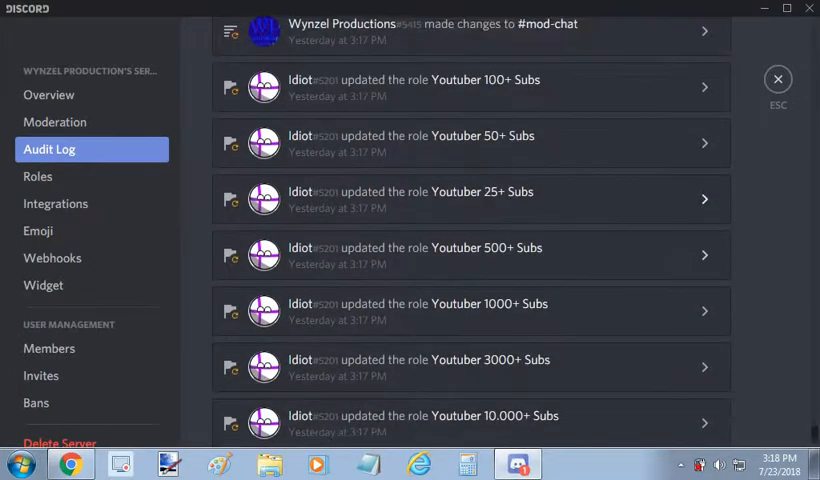
scroll(down, 3)
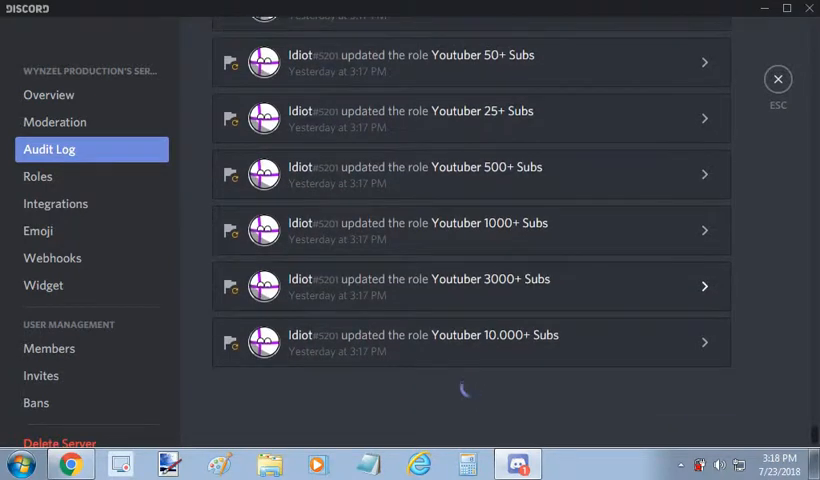
scroll(down, 3)
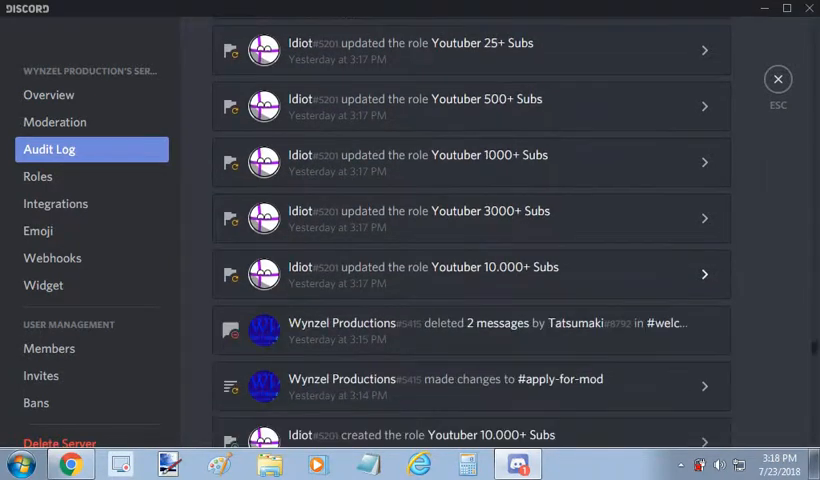
scroll(down, 3)
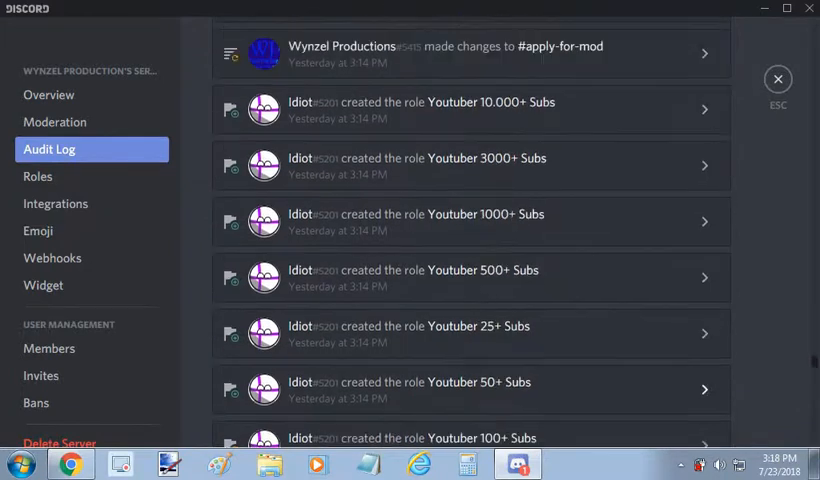
- Read back to the oldest entries like kicks and role updates, then close settings to return to #games
scroll(up, 3)
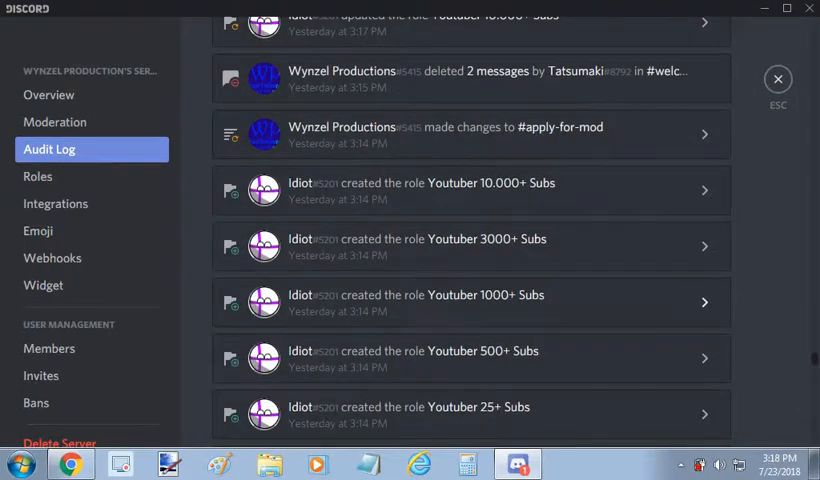
scroll(down, 3)
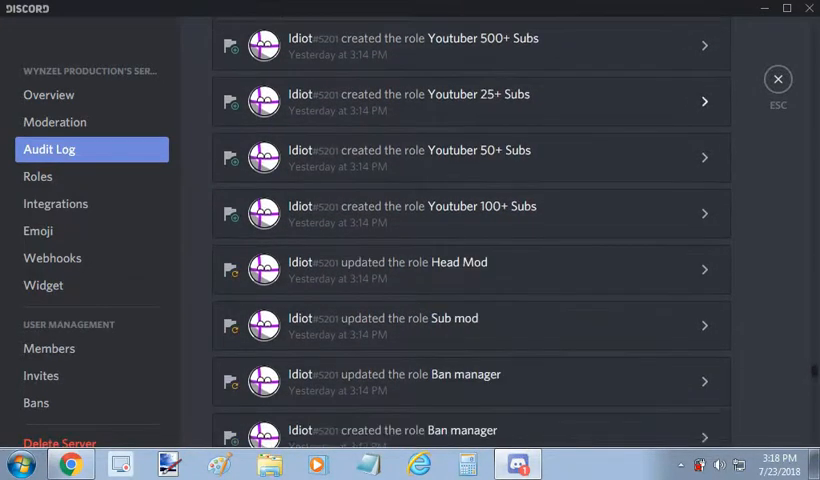
scroll(down, 3)
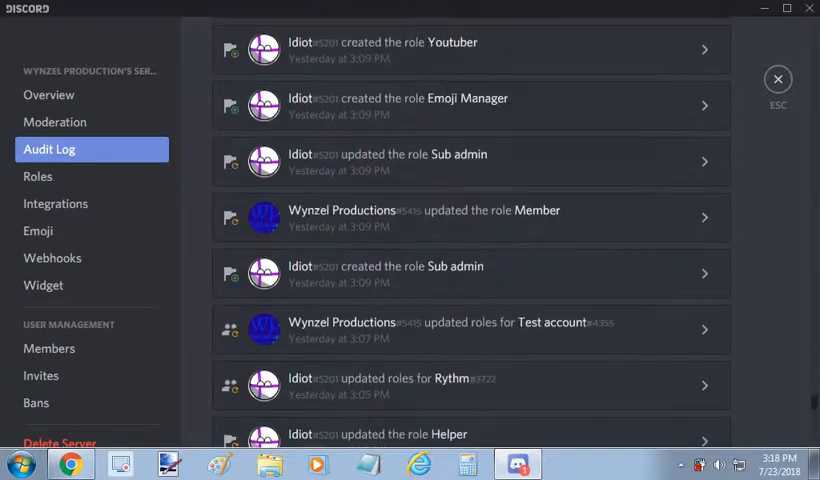
scroll(down, 3)
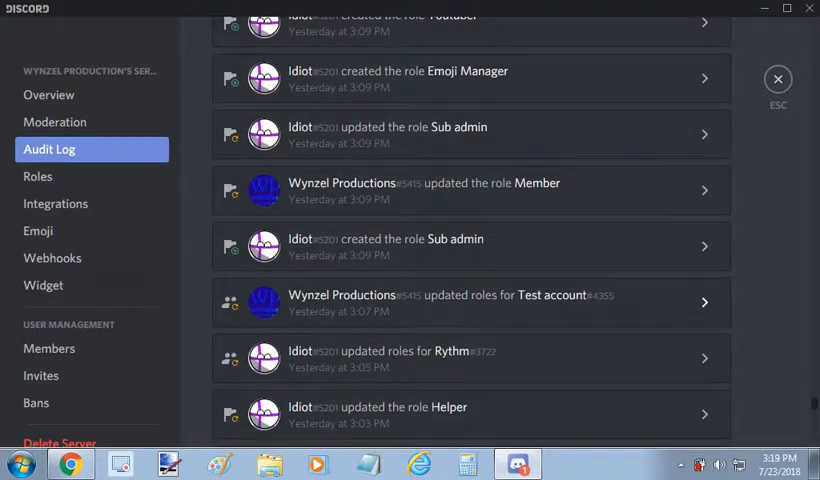
scroll(down, 3)
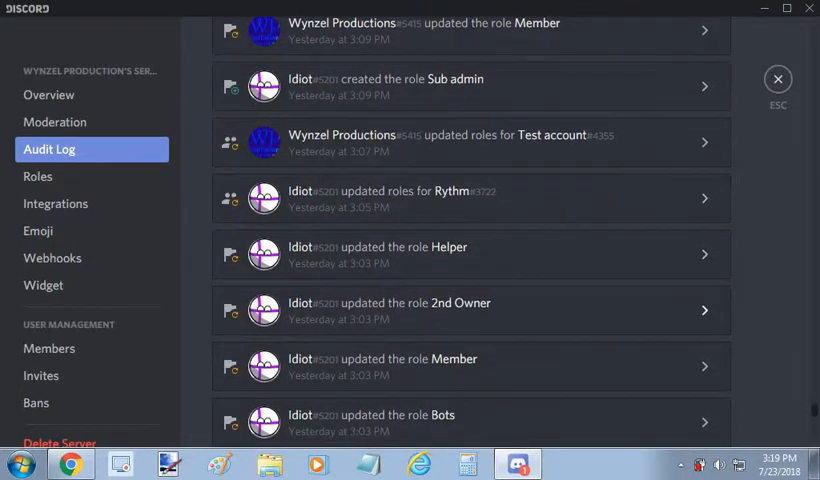
scroll(down, 3)
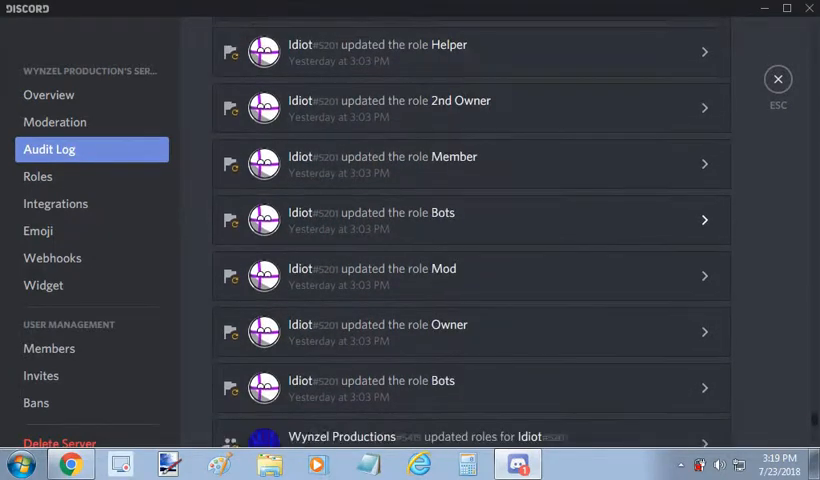
scroll(down, 3)
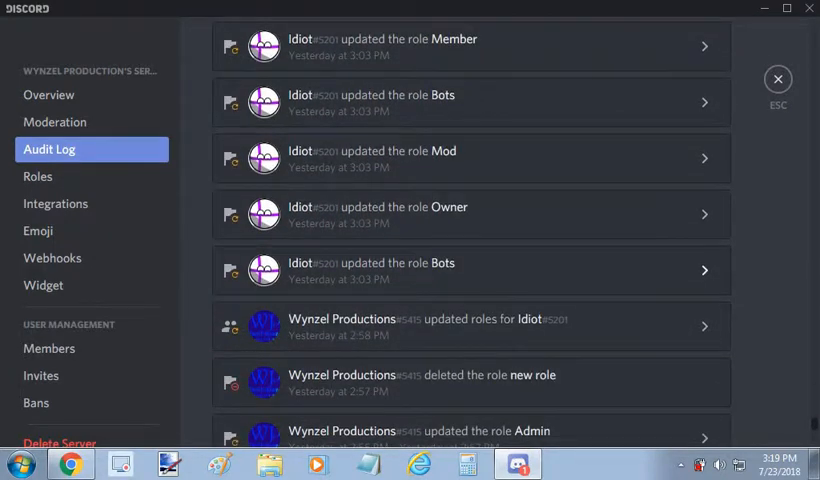
scroll(down, 3)
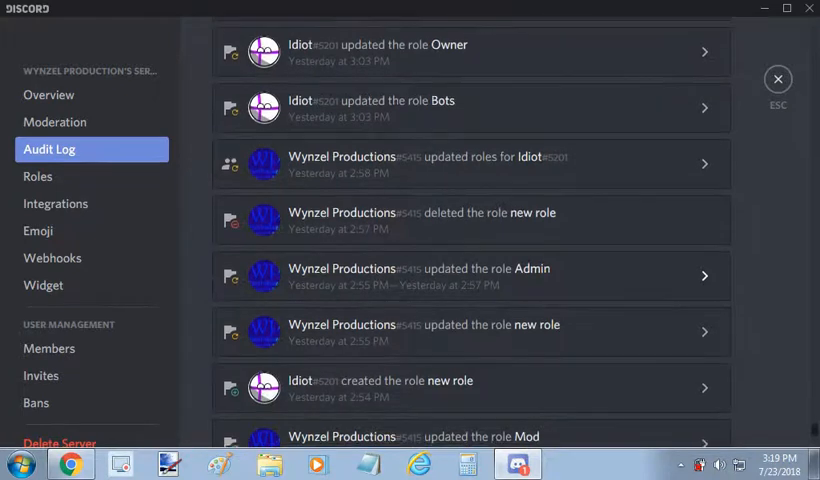
scroll(down, 3)
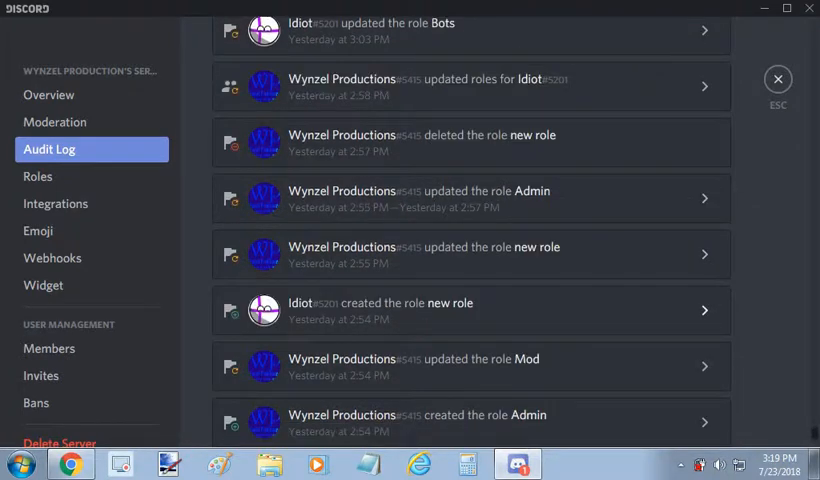
scroll(down, 3)
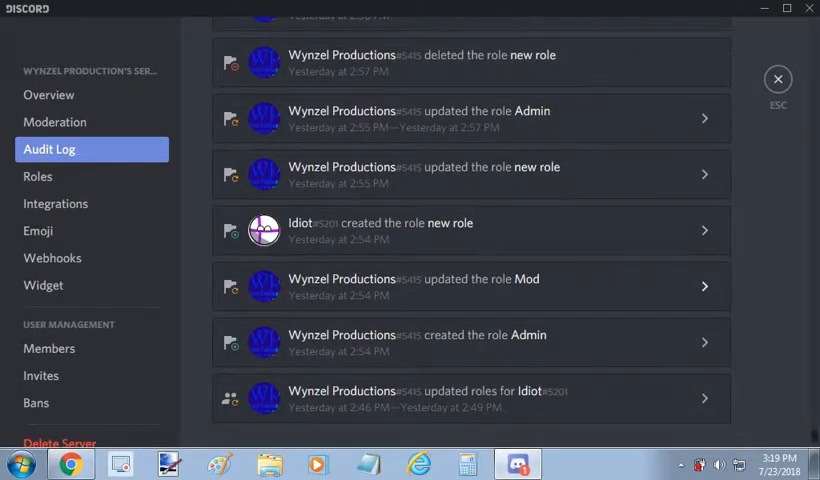
scroll(down, 3)
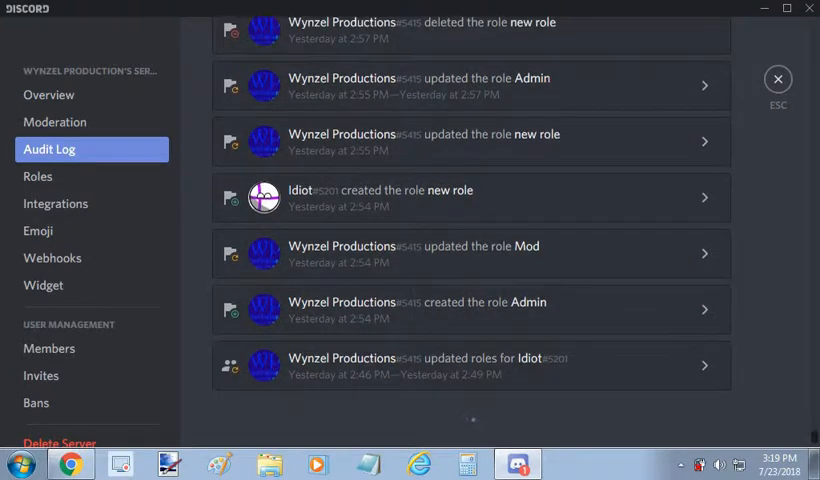
scroll(down, 3)
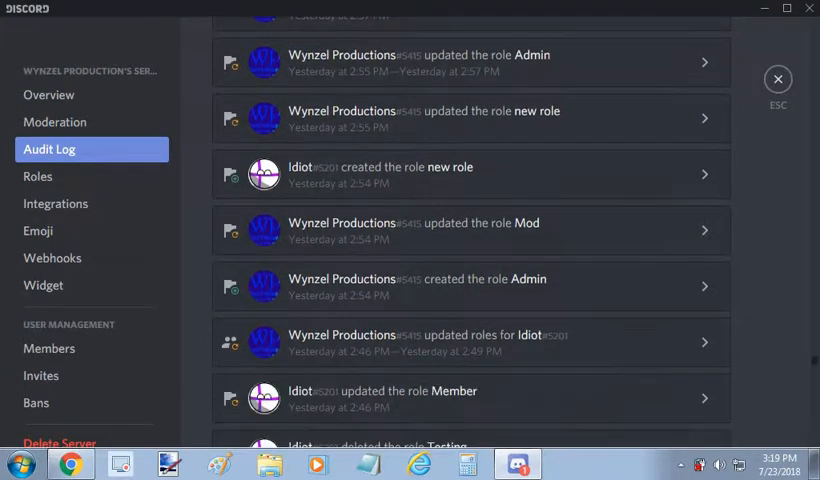
scroll(down, 3)
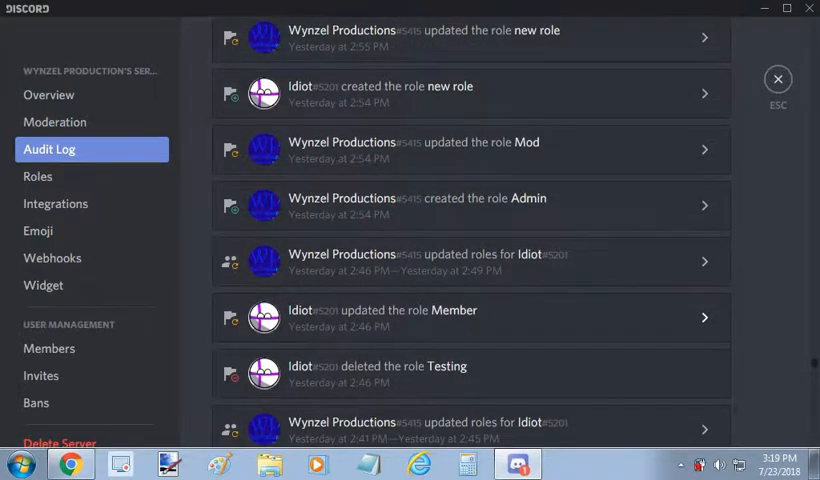
scroll(down, 3)
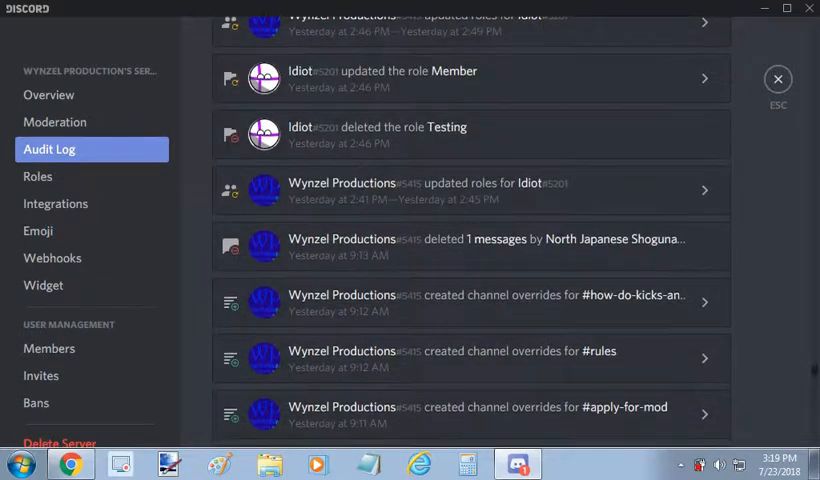
scroll(down, 3)
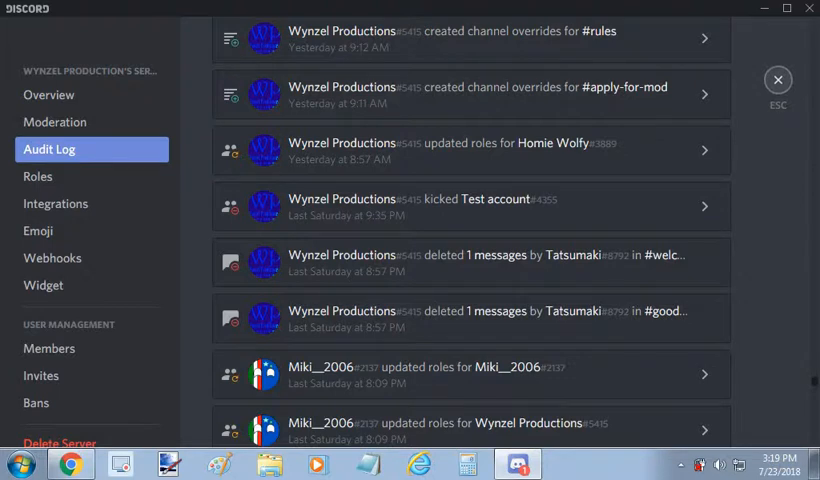
click(778, 78)
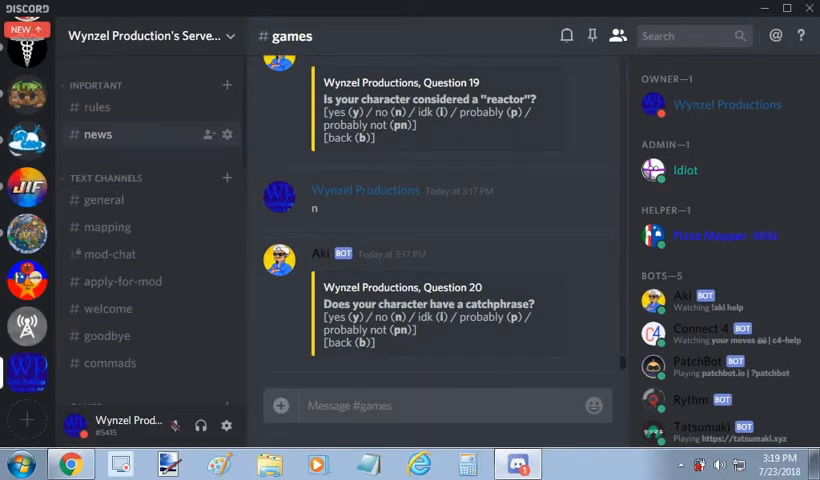
- Delete your first recent message in #news via its More menu and confirm
click(98, 134)
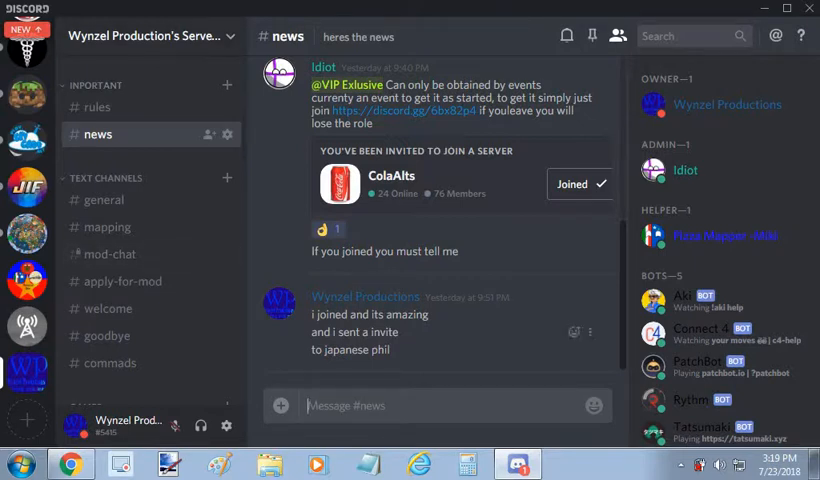
click(590, 314)
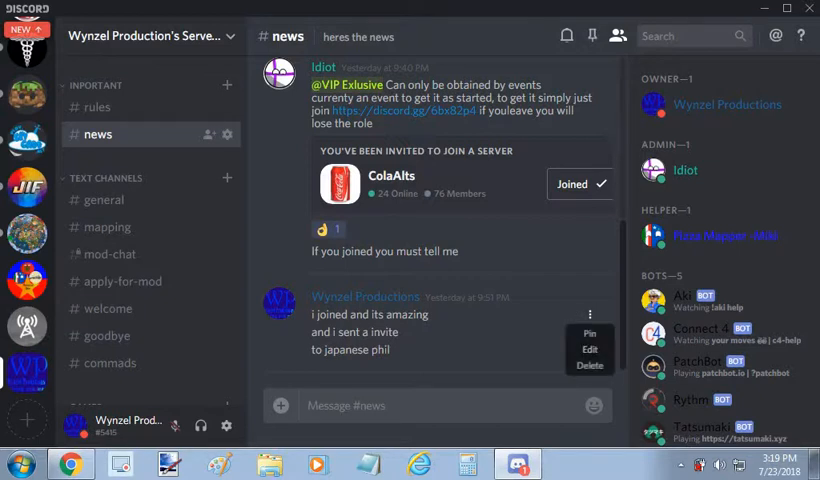
click(588, 364)
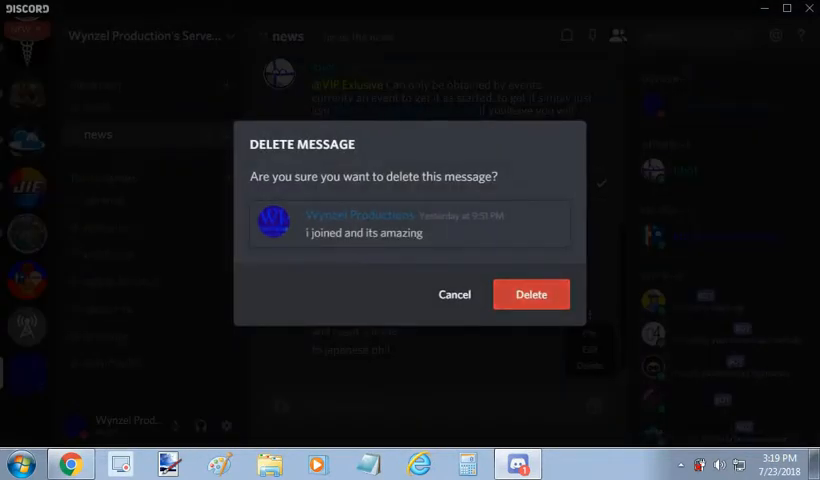
click(454, 294)
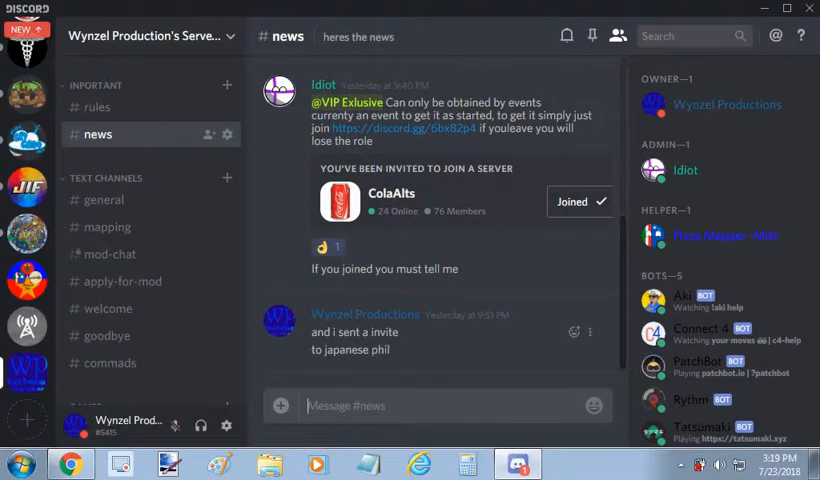
- Delete your next two messages in #news, leaving only one line
click(588, 332)
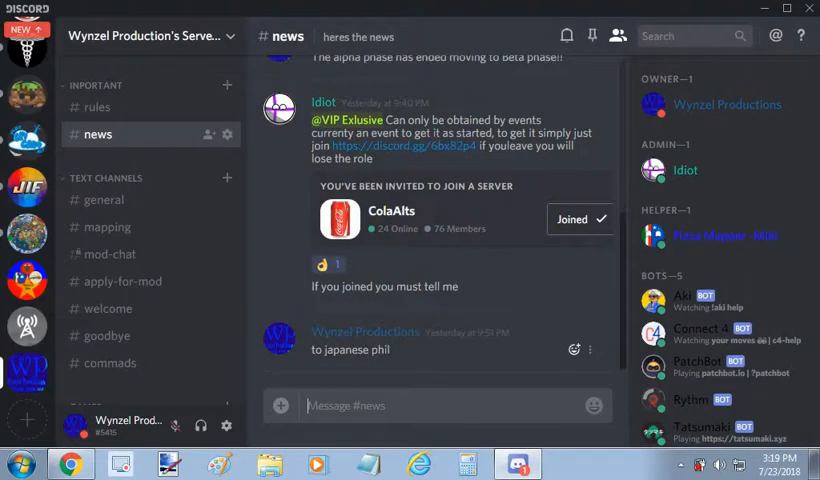
click(588, 348)
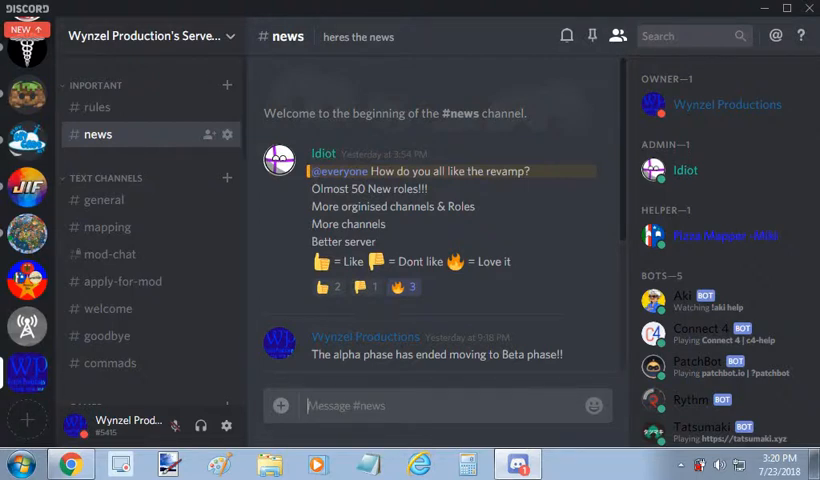
click(96, 108)
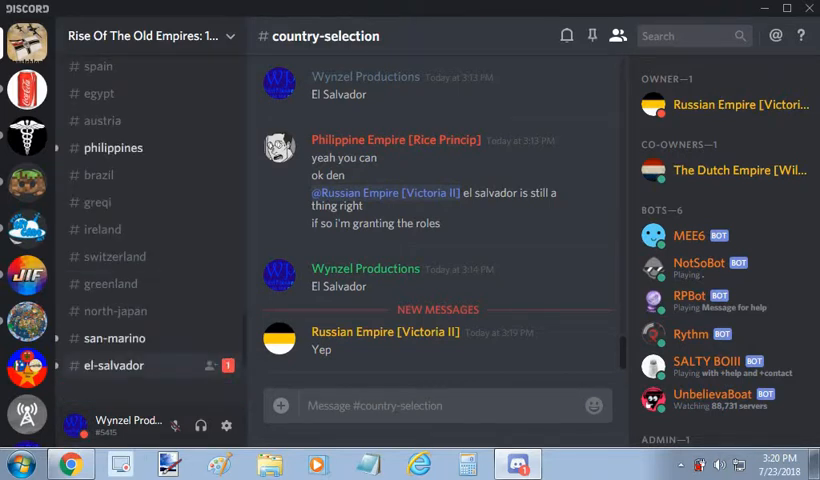
- Visit #el-salvador and scroll through the roleplay server's member list
click(114, 364)
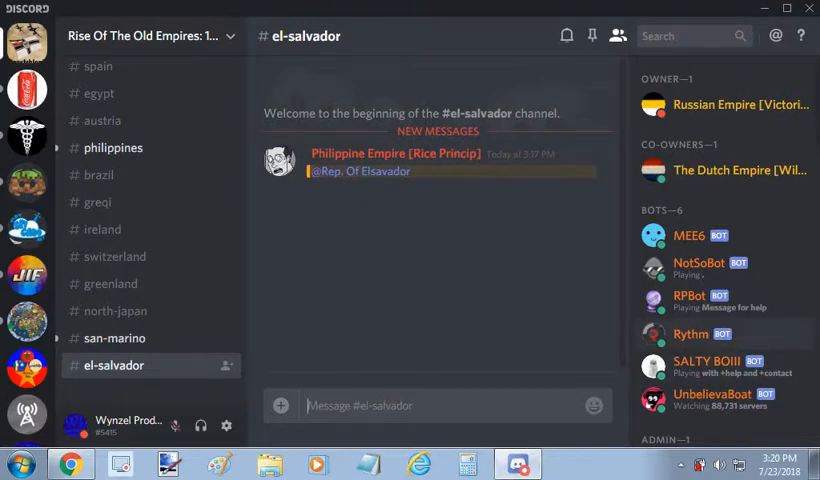
scroll(down, 3)
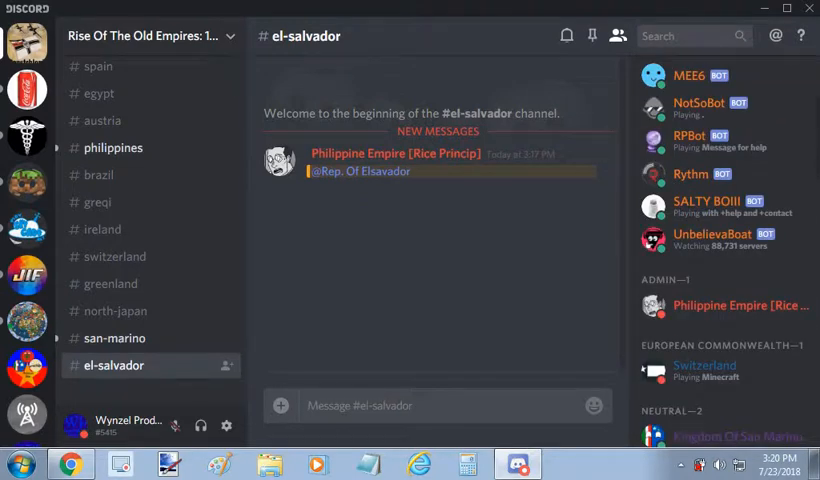
scroll(down, 3)
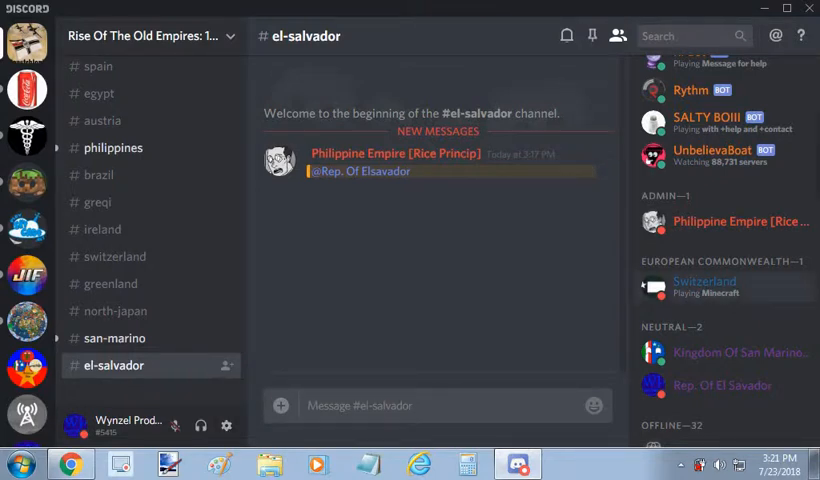
click(704, 280)
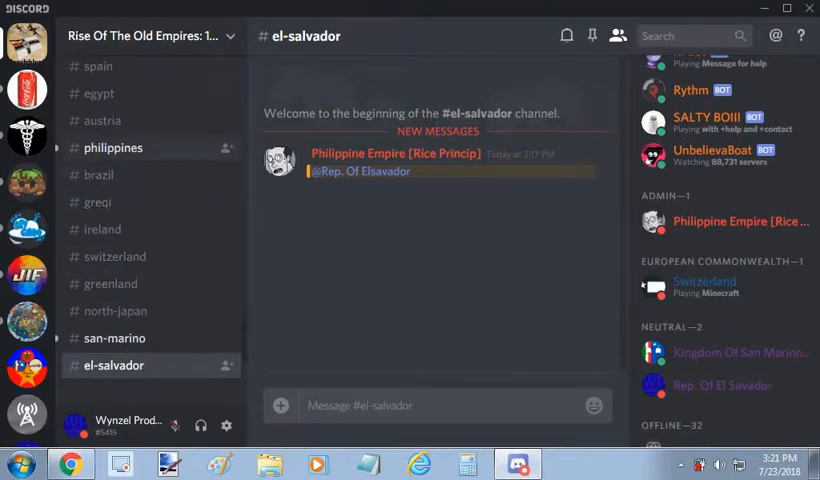
- Switch to the #austria channel showing the Austria-Hungary flag post
click(114, 148)
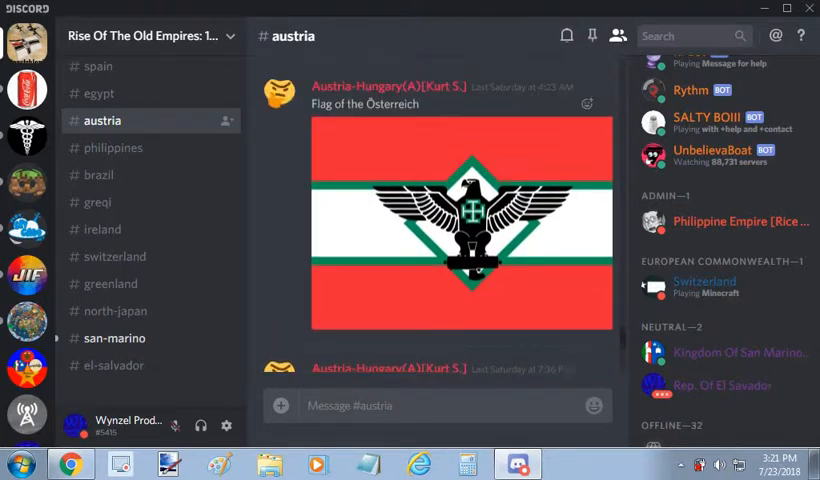
- Scroll #austria to the Austria-Hungary flag and Russian Empire's "Alotta nazis" reply
scroll(down, 3)
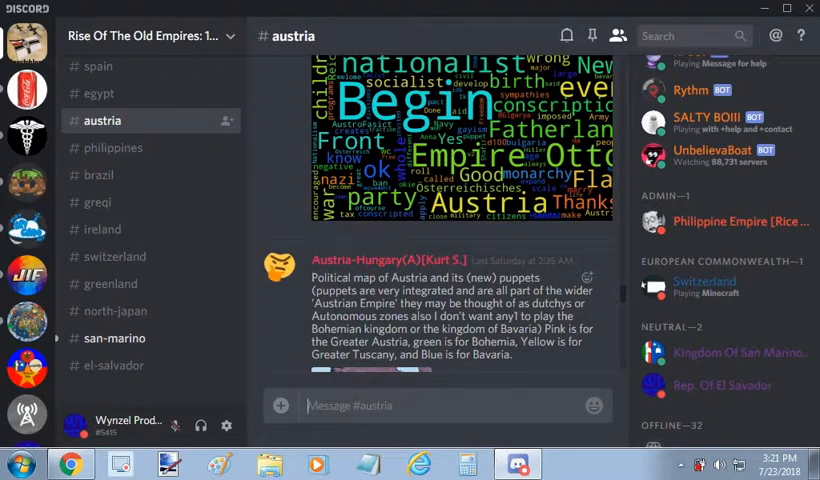
scroll(down, 3)
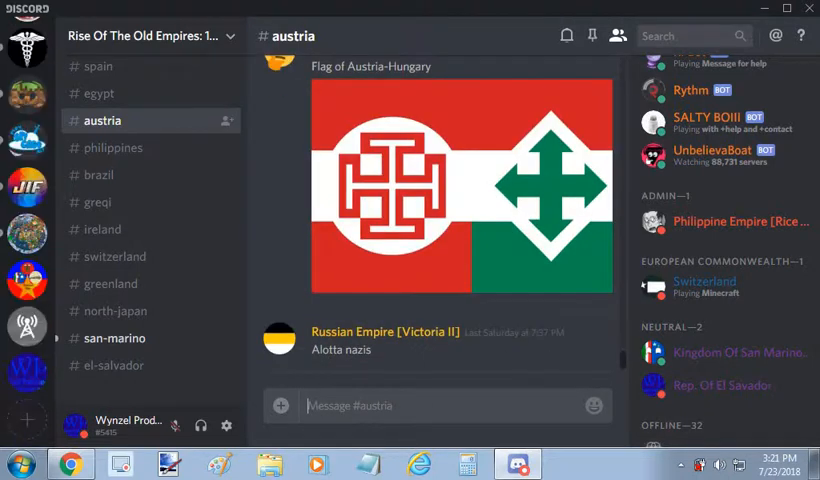
mouse_move(24, 378)
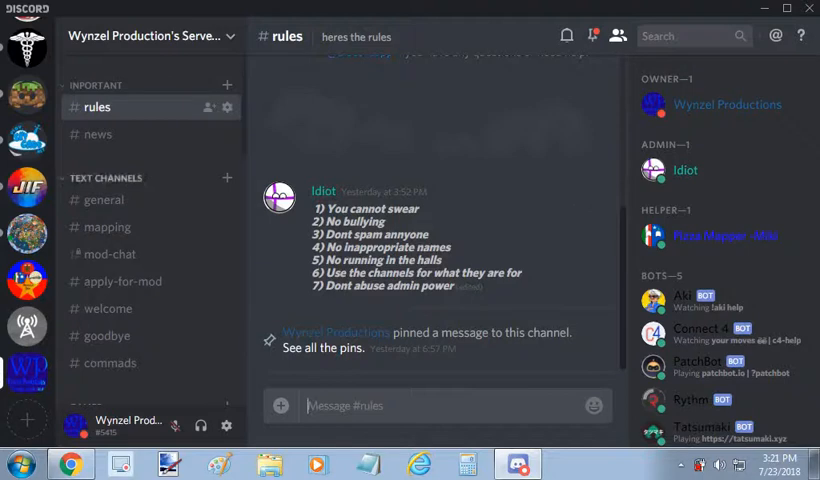
scroll(down, 3)
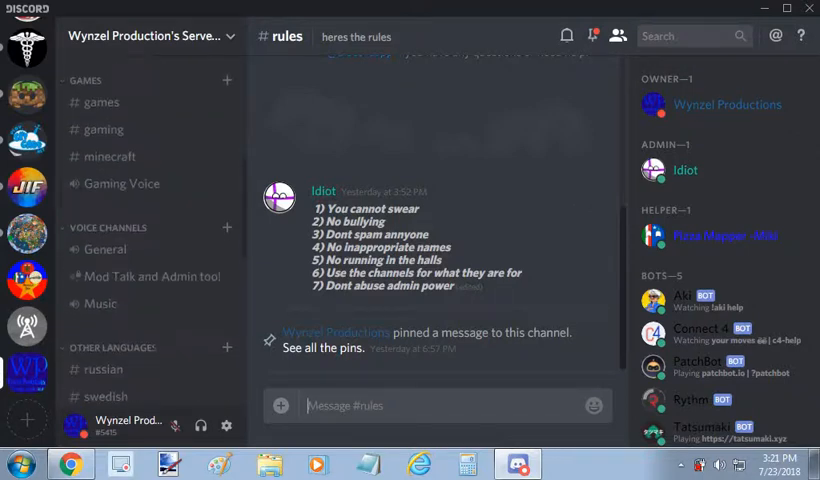
scroll(down, 3)
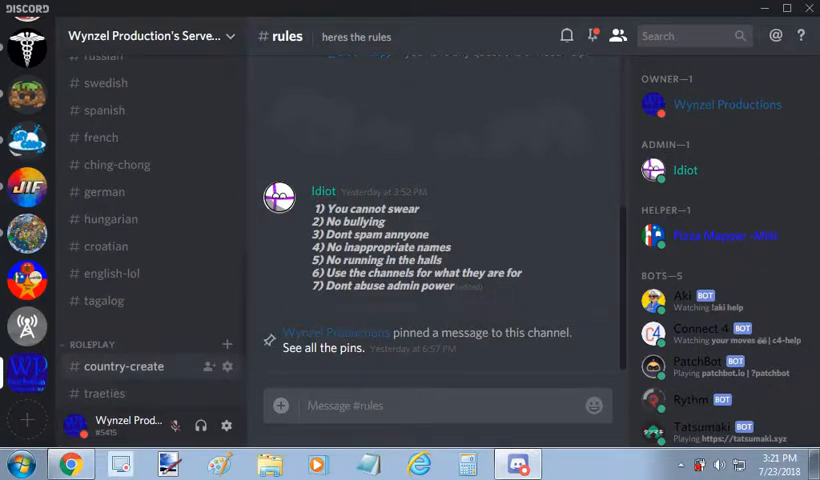
scroll(down, 3)
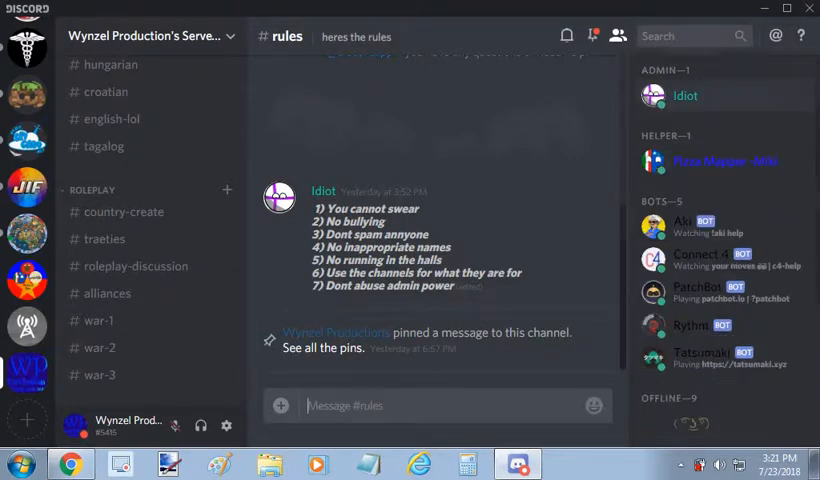
scroll(down, 3)
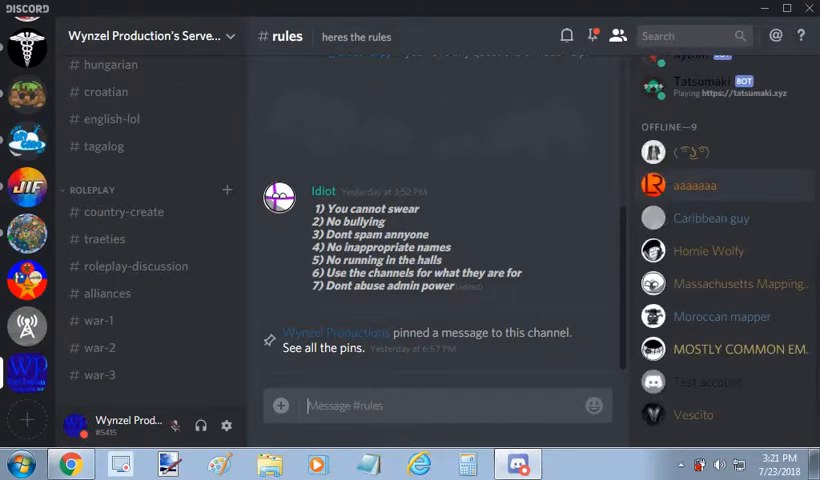